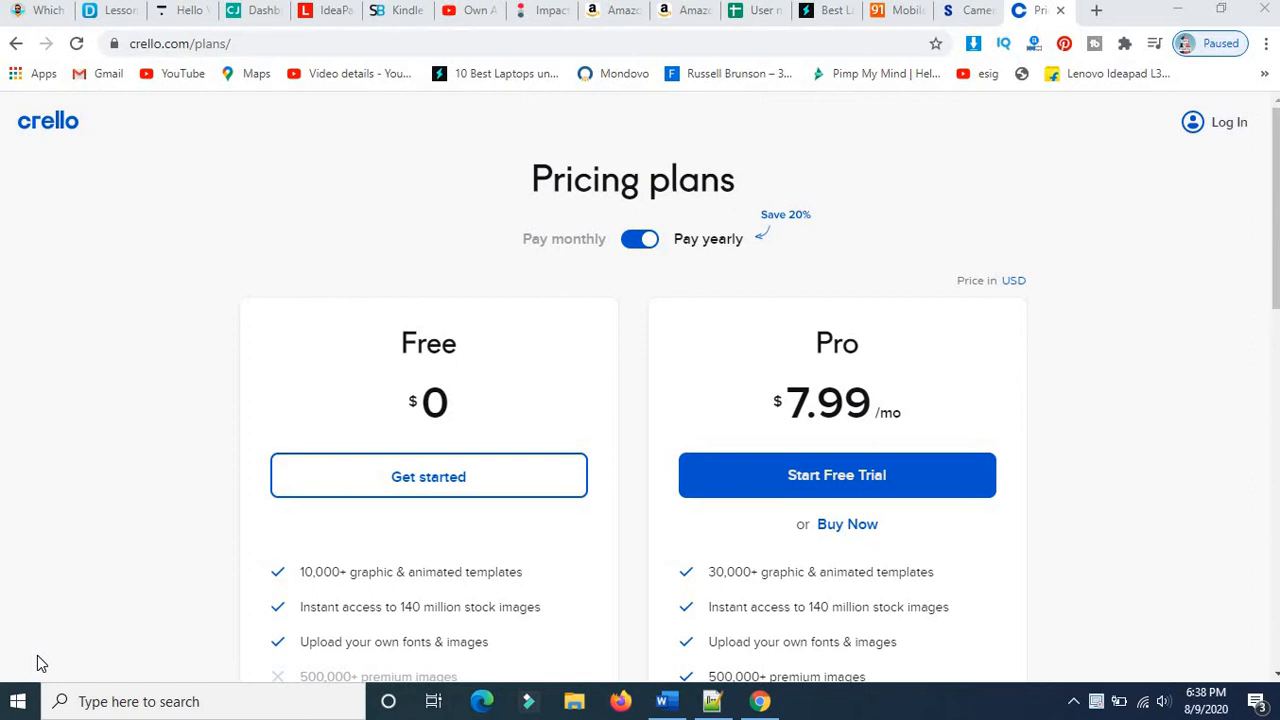
{"action": "mouse_move", "coordinate": [709, 531]}
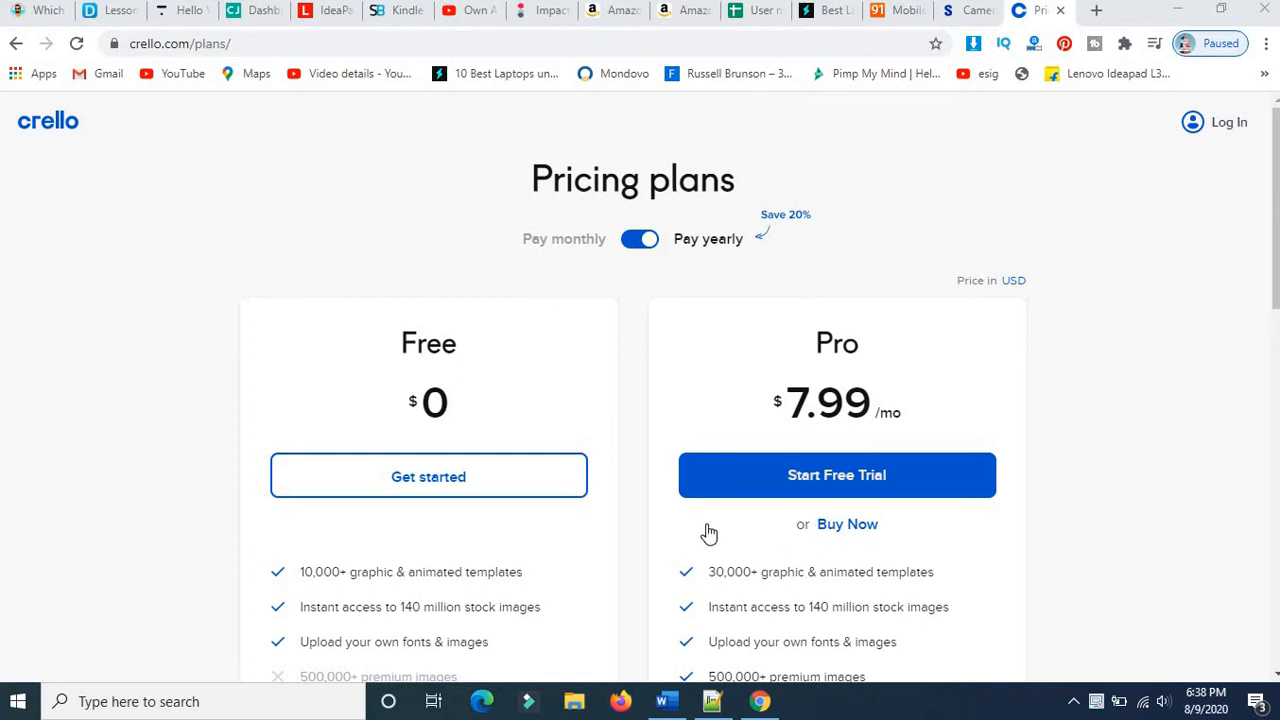
{"action": "mouse_move", "coordinate": [1218, 250]}
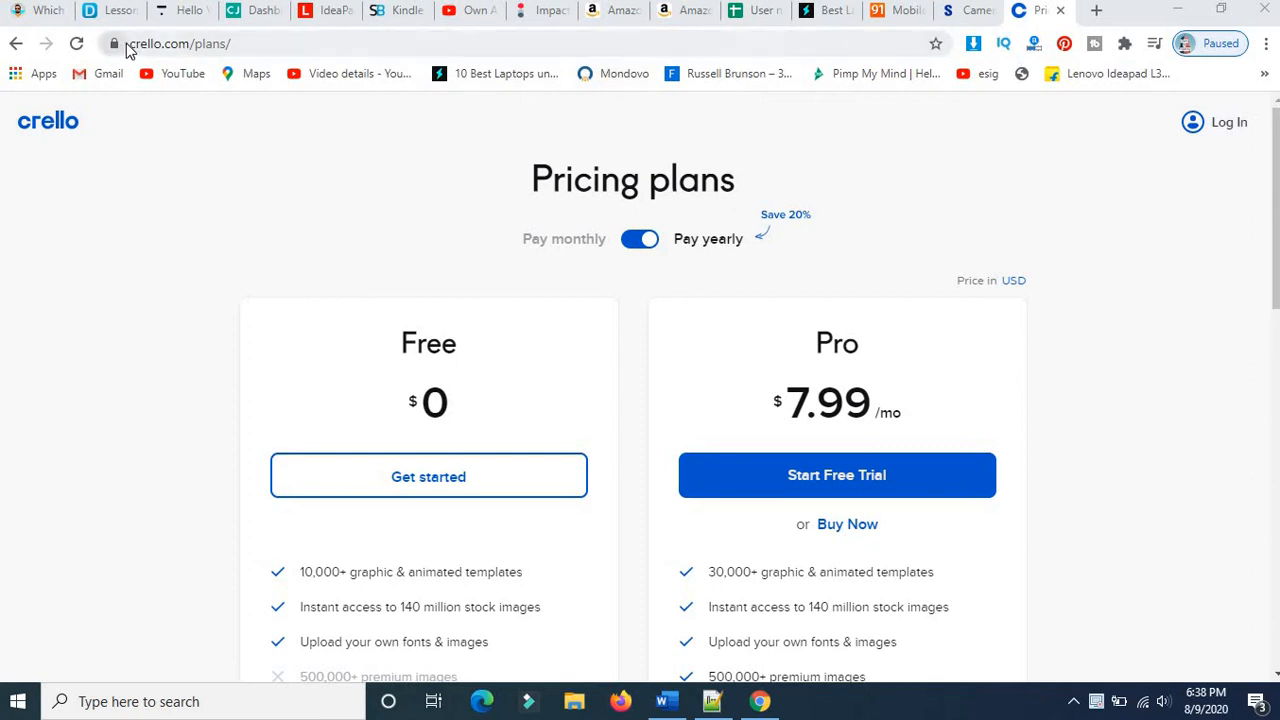
Log in to Crello with Facebook, approve profile sharing, and reach the email prompt.
{"action": "left_click", "coordinate": [114, 43]}
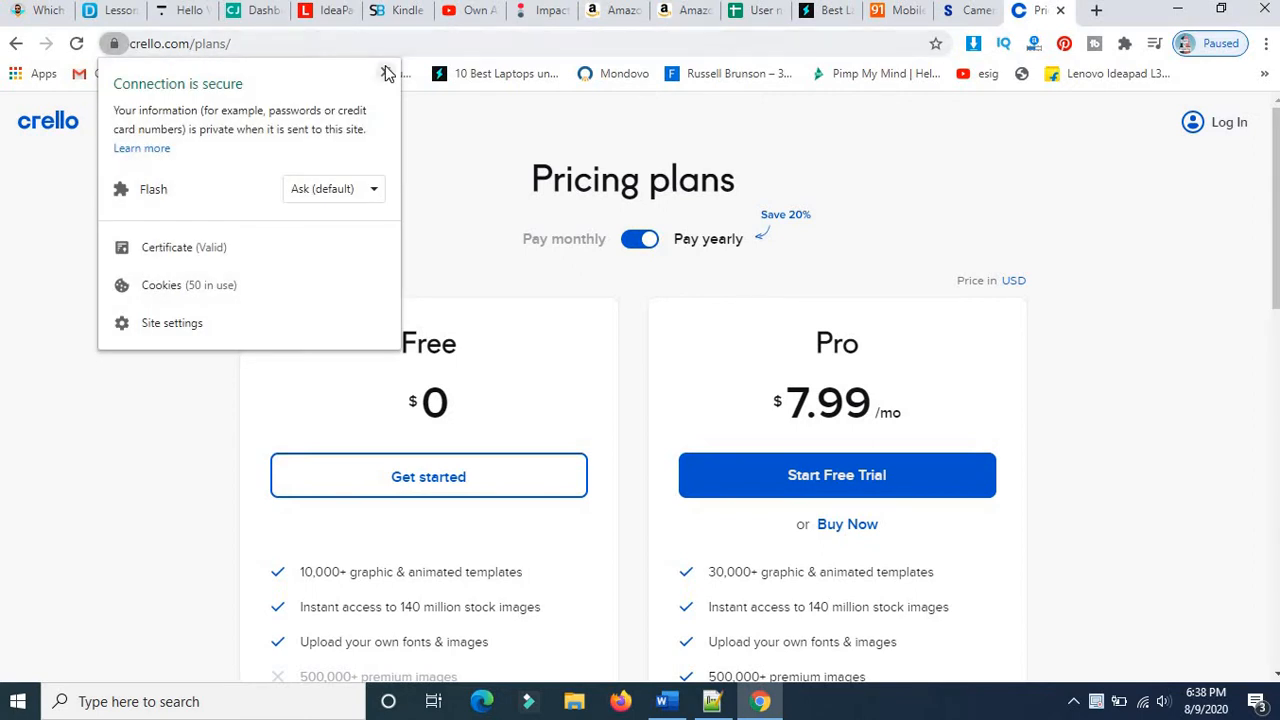
{"action": "left_click", "coordinate": [387, 73]}
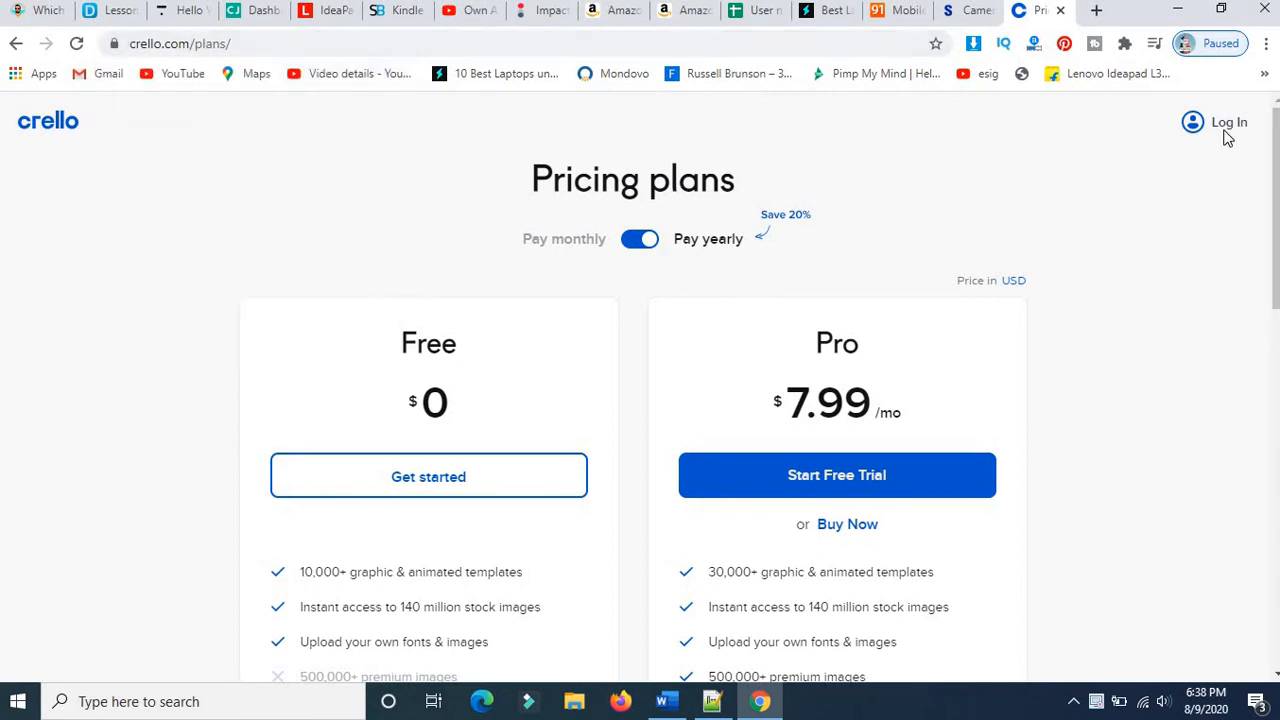
{"action": "left_click", "coordinate": [1228, 122]}
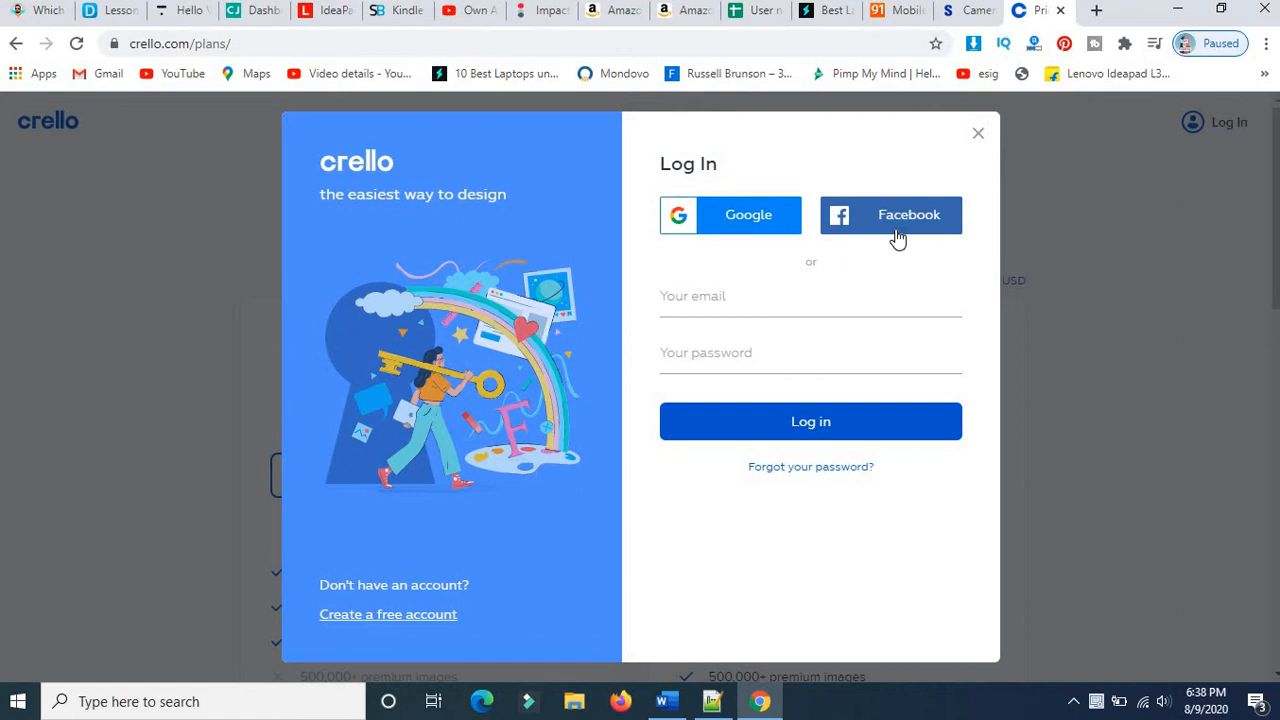
{"action": "mouse_move", "coordinate": [888, 238]}
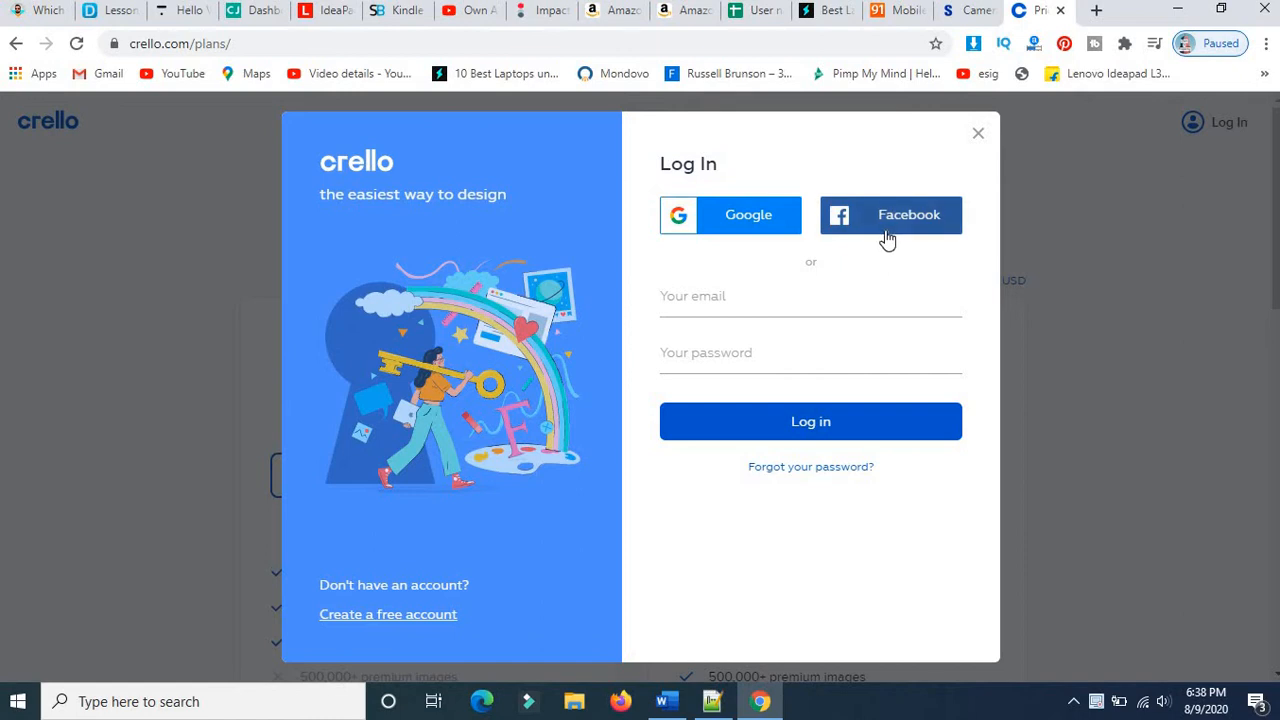
{"action": "mouse_move", "coordinate": [863, 235]}
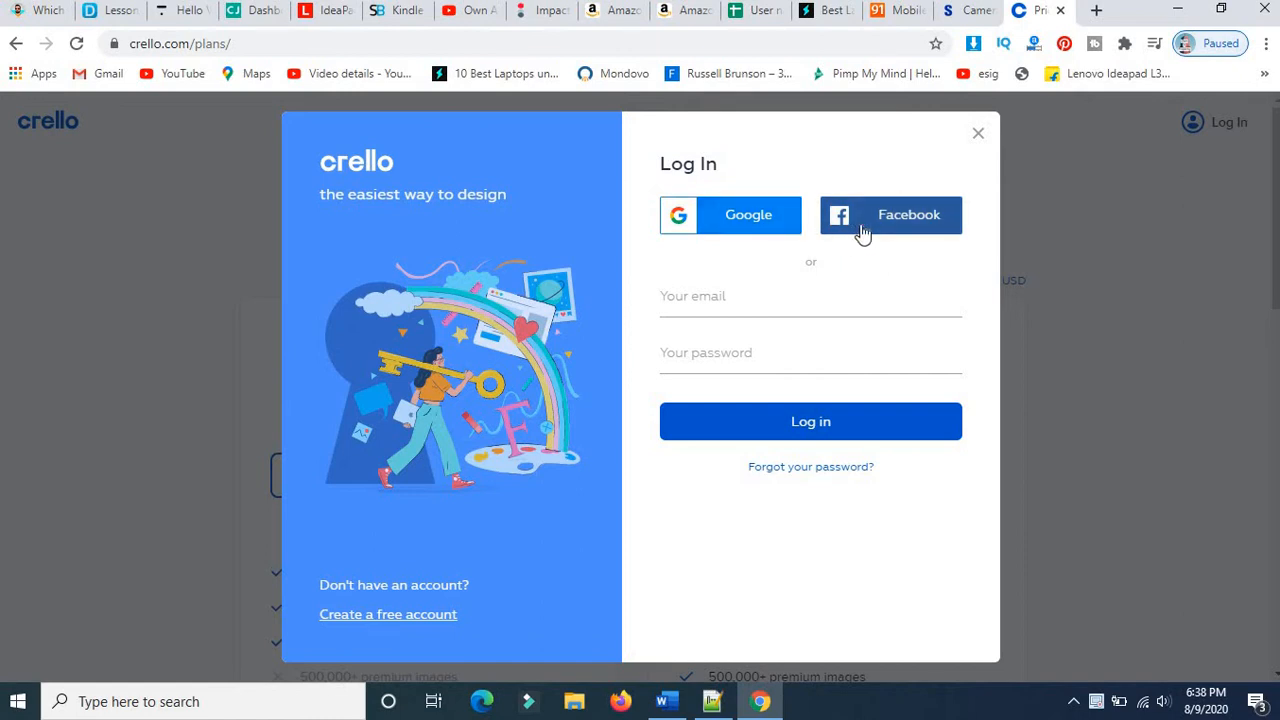
{"action": "left_click", "coordinate": [889, 214]}
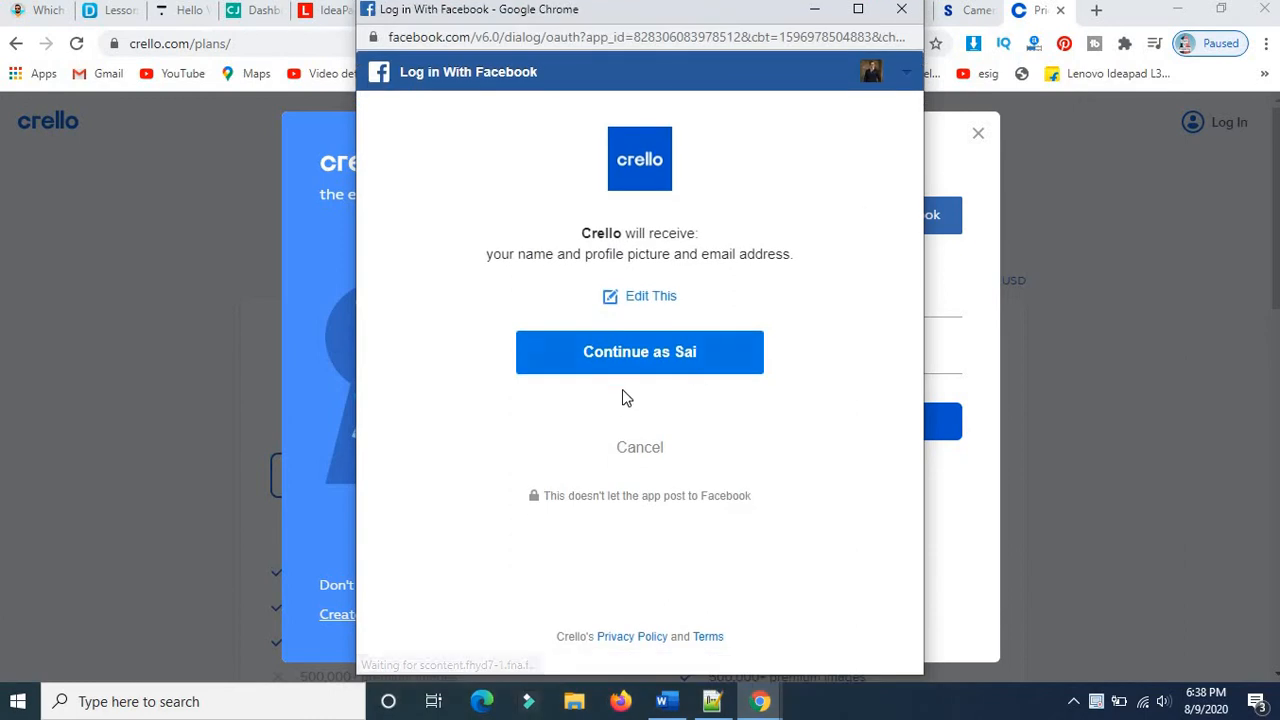
{"action": "left_click", "coordinate": [639, 351]}
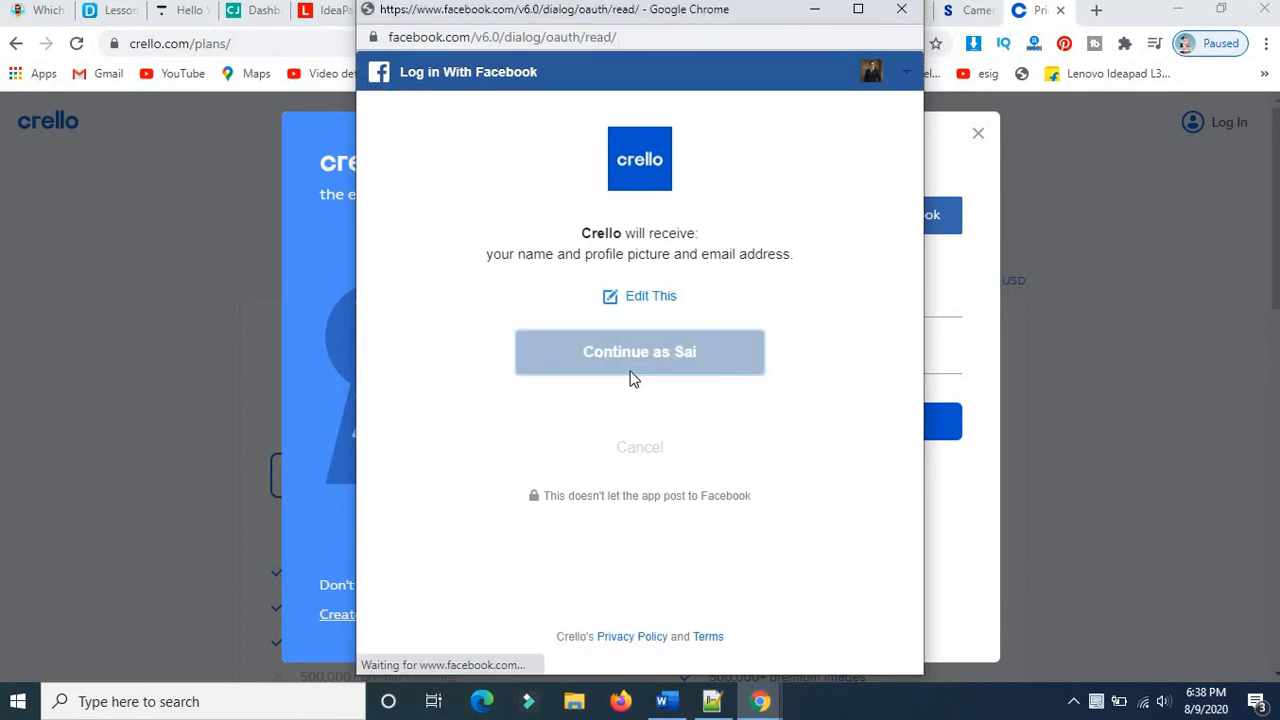
{"action": "left_click", "coordinate": [639, 351]}
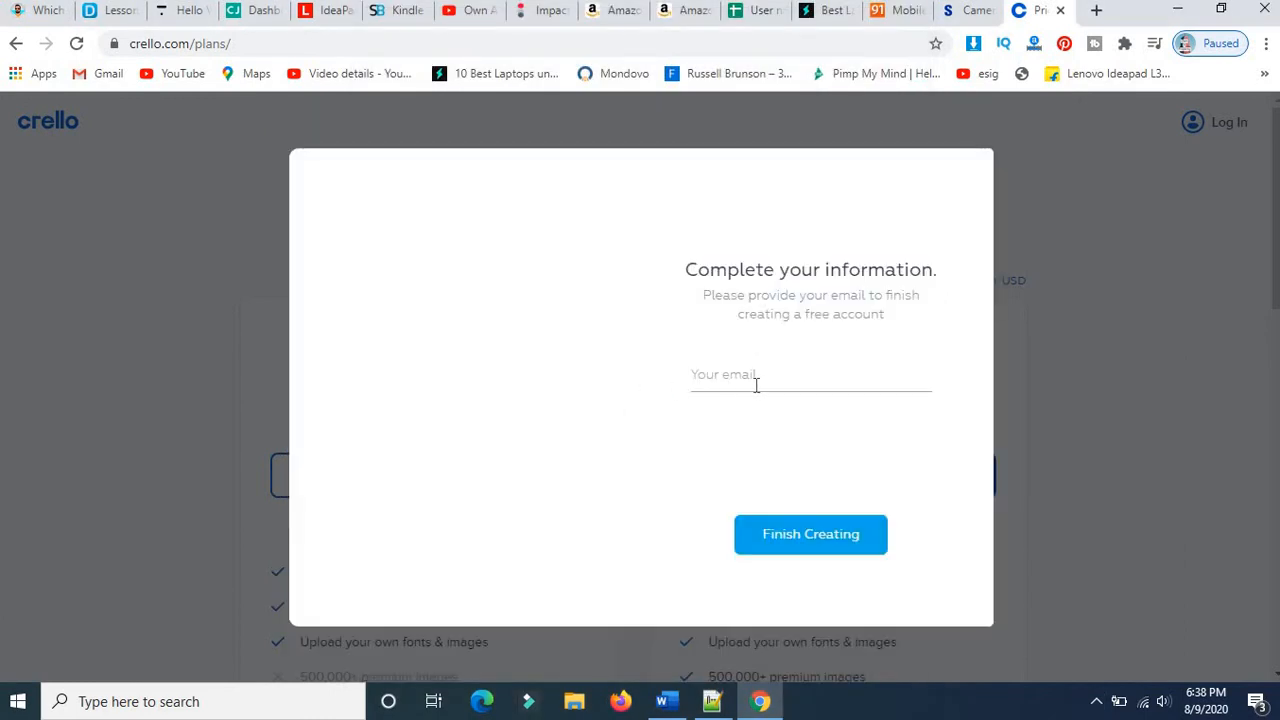
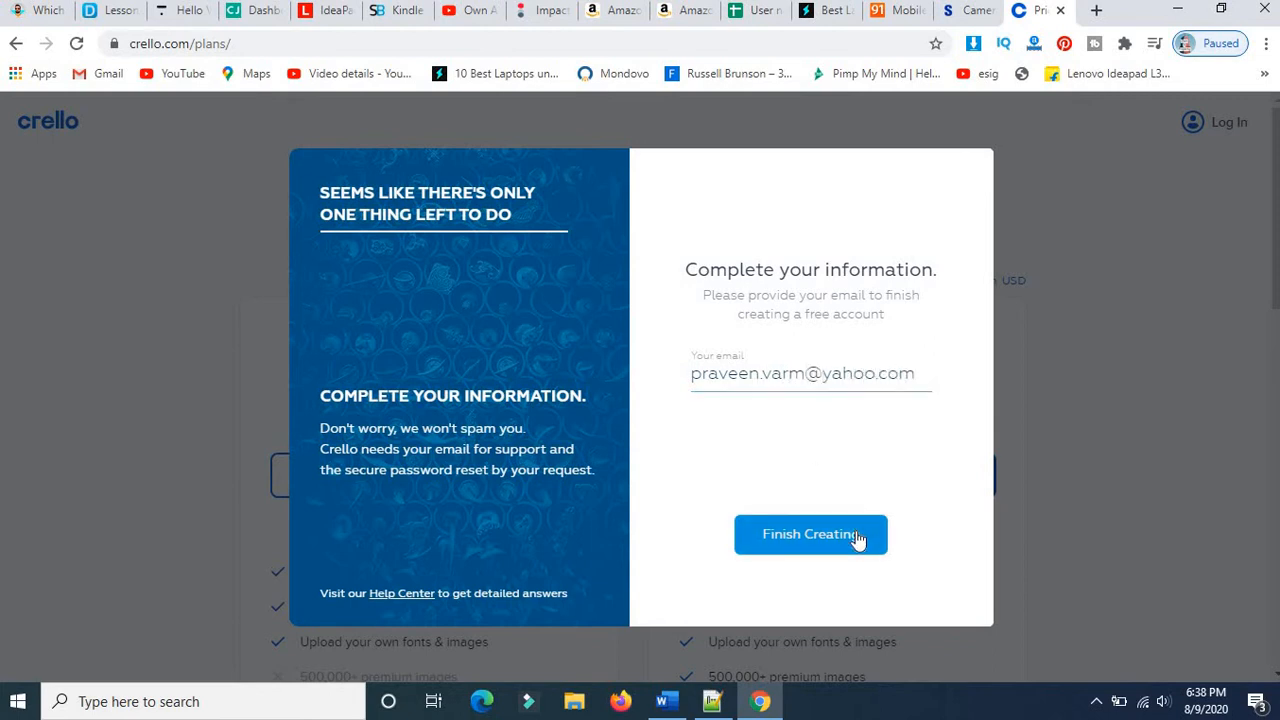
{"action": "left_click", "coordinate": [810, 534]}
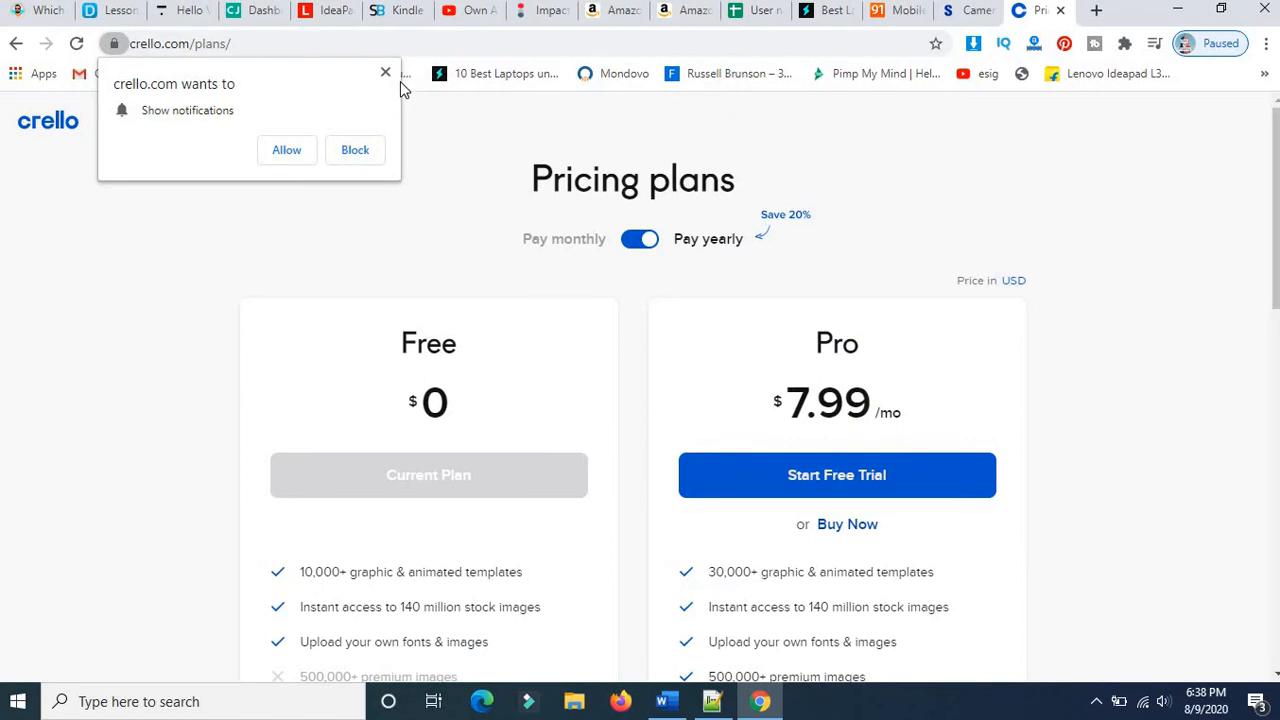
{"action": "left_click", "coordinate": [385, 72]}
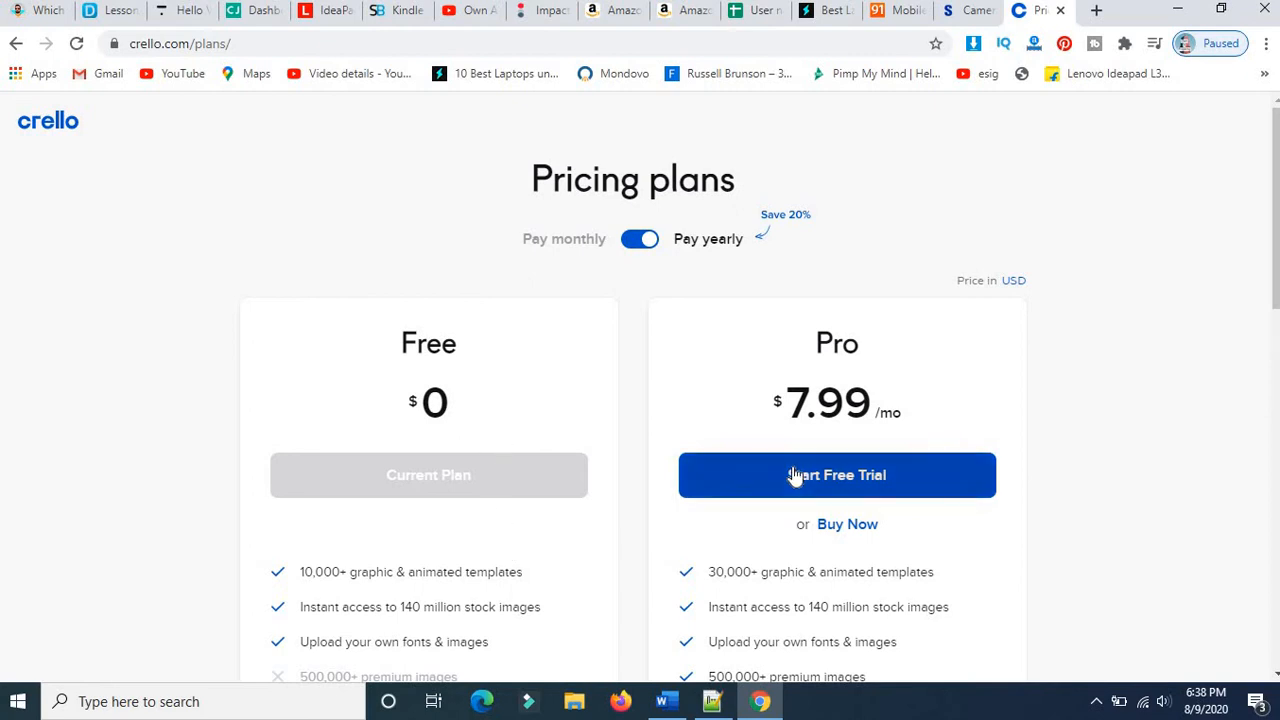
{"action": "scroll", "scroll_direction": "down", "scroll_amount": 3}
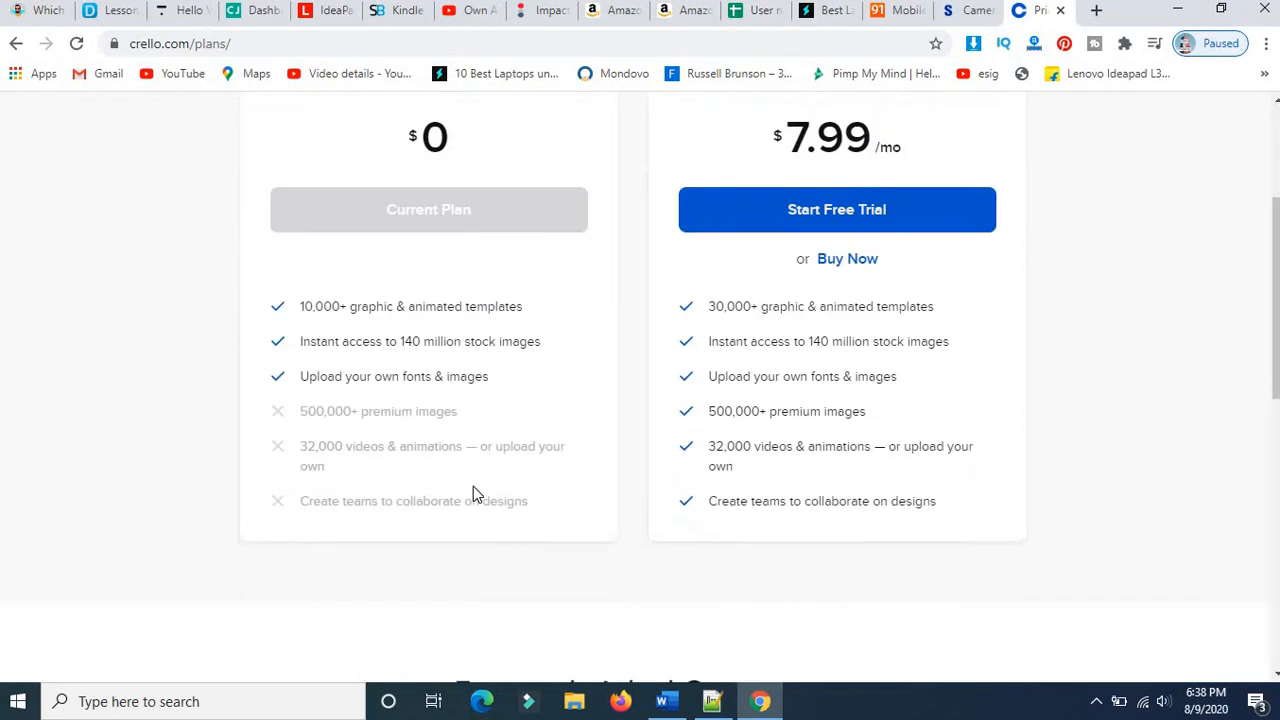
{"action": "scroll", "scroll_direction": "up", "scroll_amount": 3}
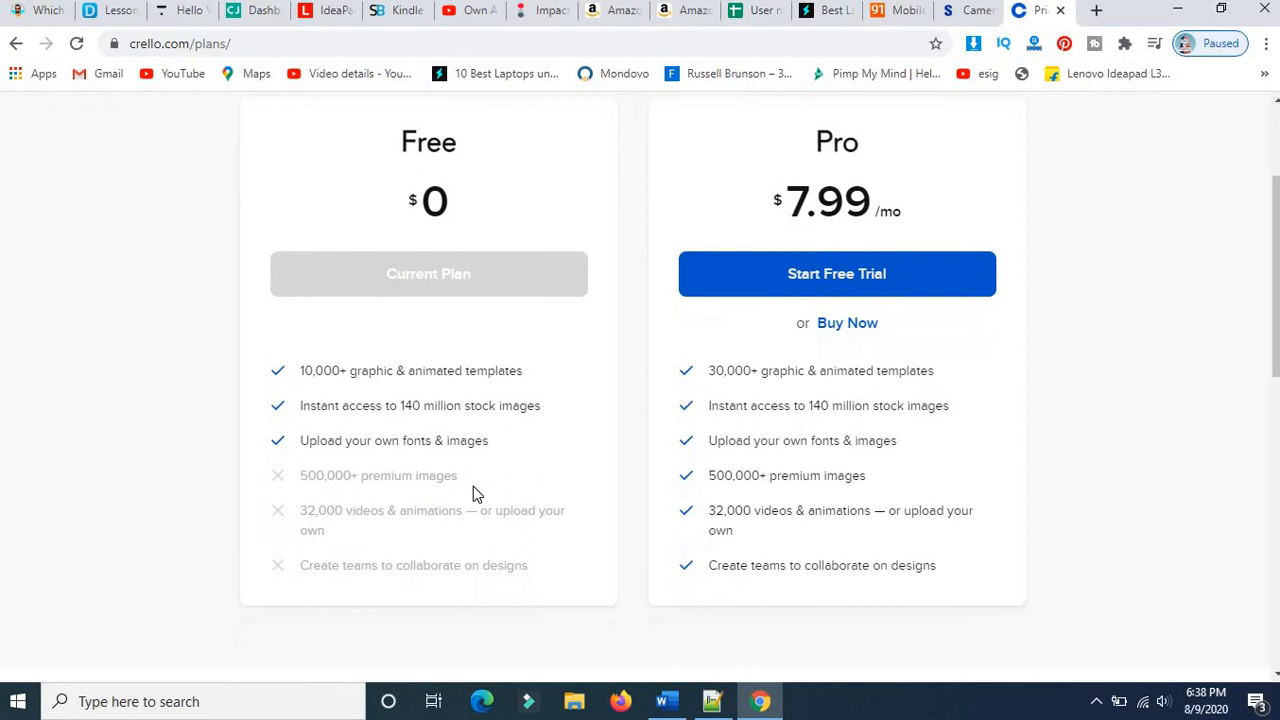
{"action": "mouse_move", "coordinate": [749, 274]}
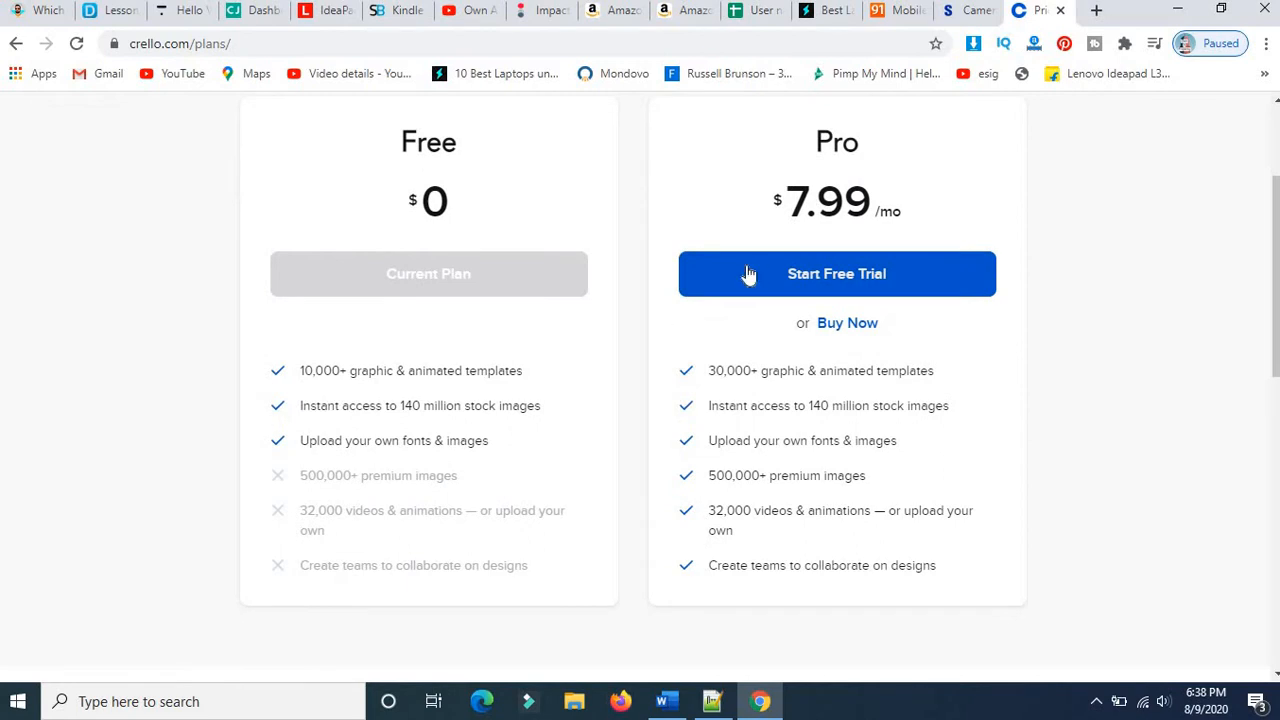
{"action": "mouse_move", "coordinate": [847, 224]}
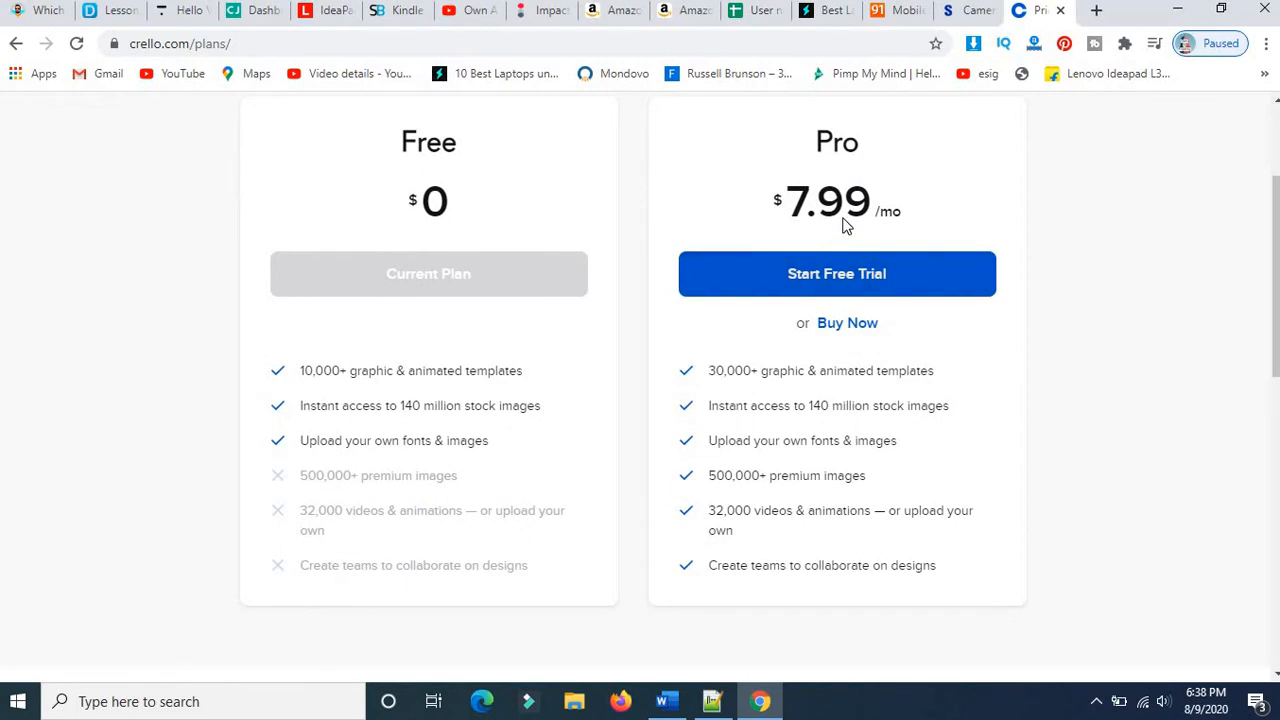
{"action": "mouse_move", "coordinate": [390, 289]}
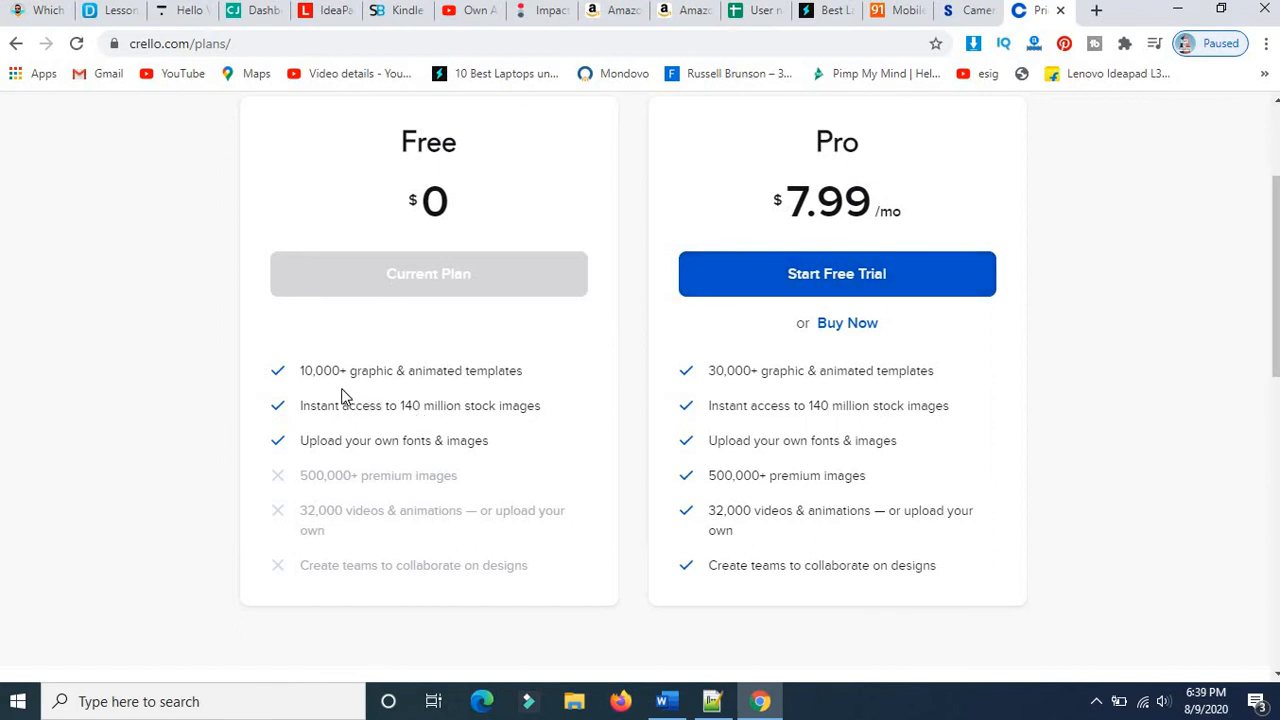
{"action": "mouse_move", "coordinate": [337, 388]}
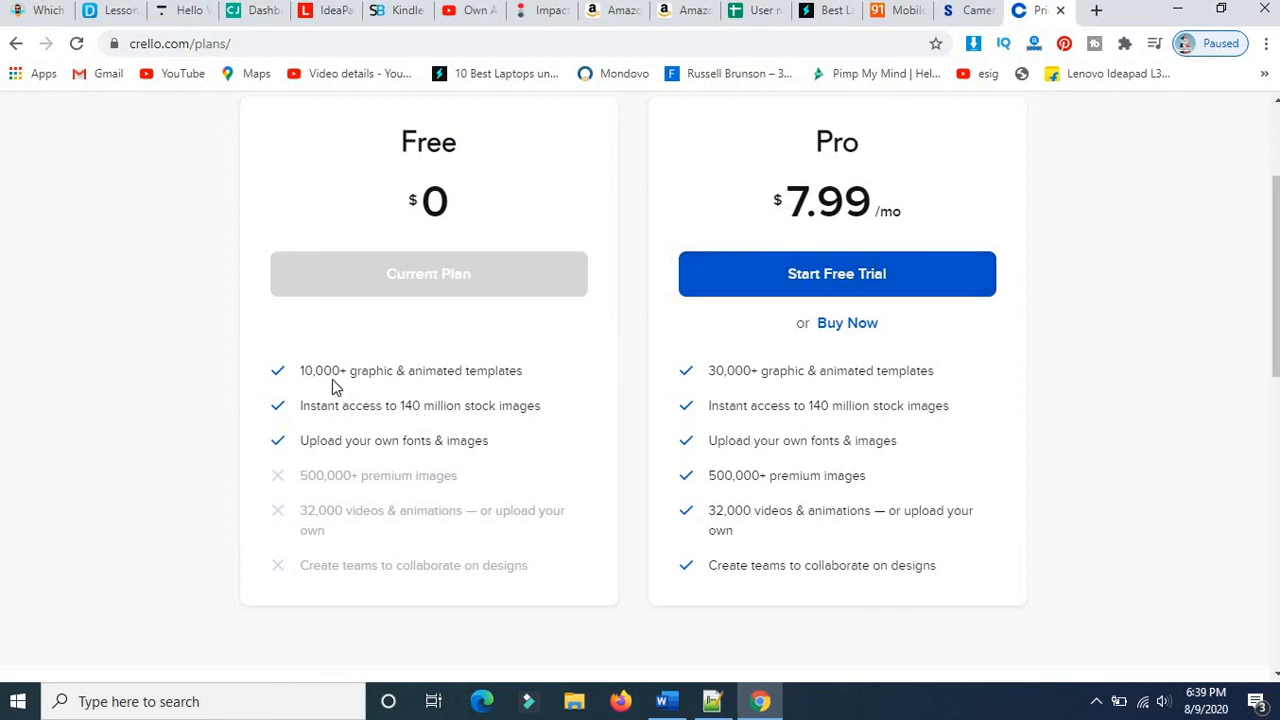
{"action": "mouse_move", "coordinate": [455, 376]}
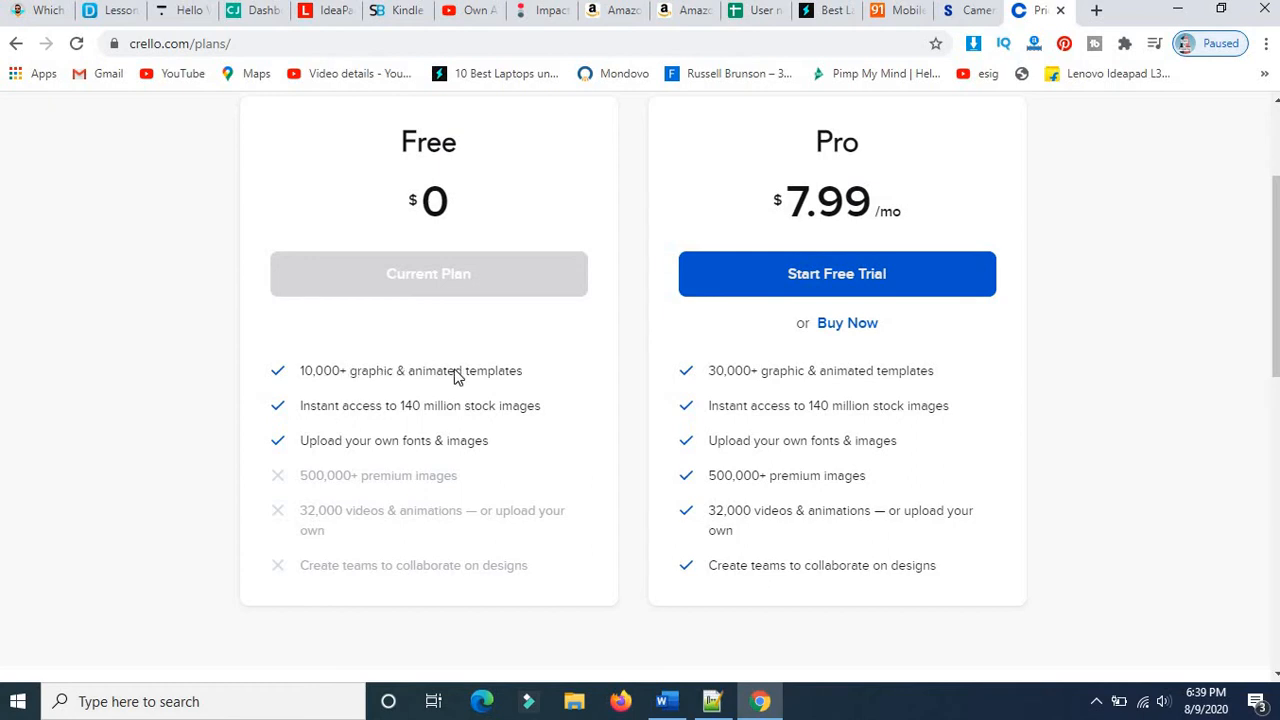
{"action": "mouse_move", "coordinate": [434, 422]}
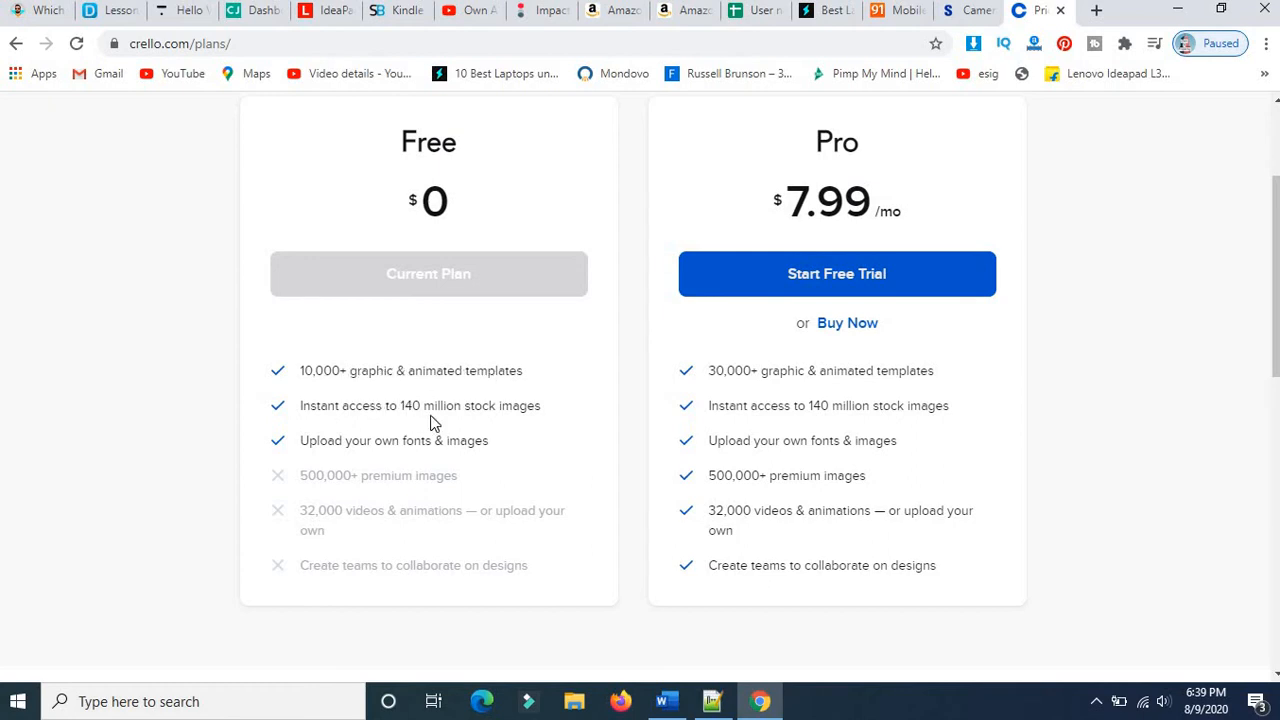
{"action": "mouse_move", "coordinate": [452, 462]}
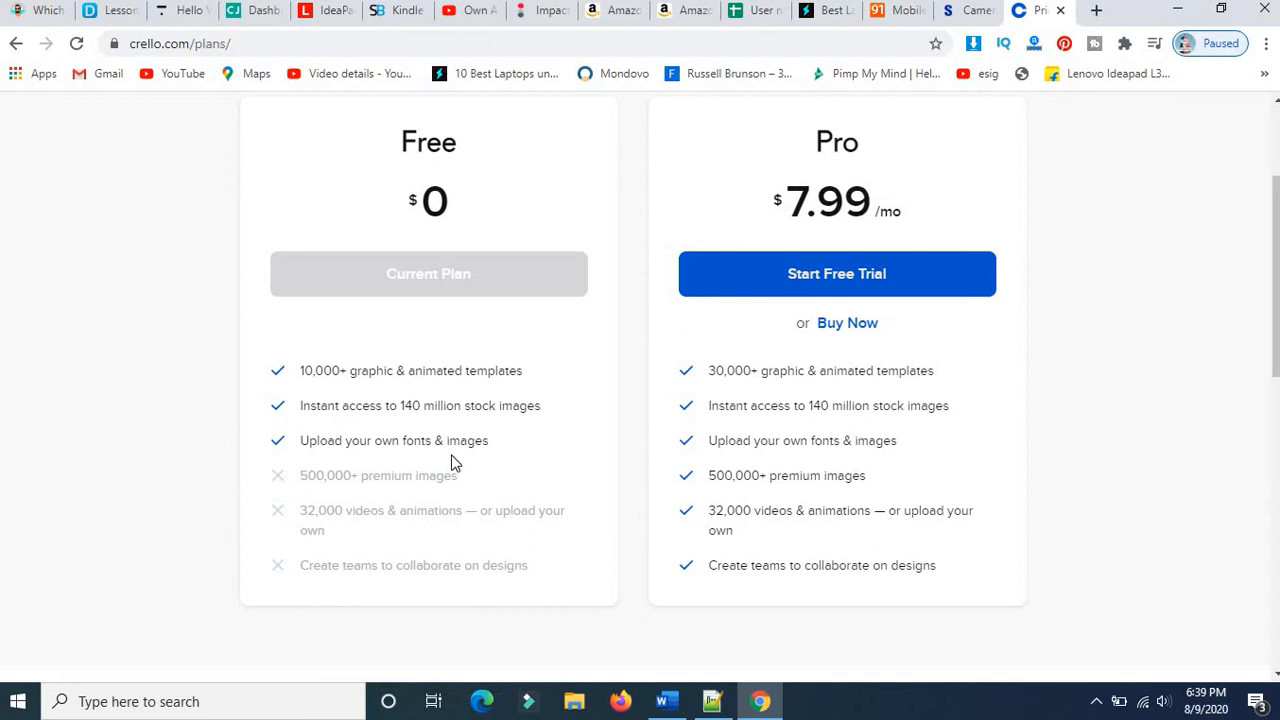
{"action": "mouse_move", "coordinate": [703, 455]}
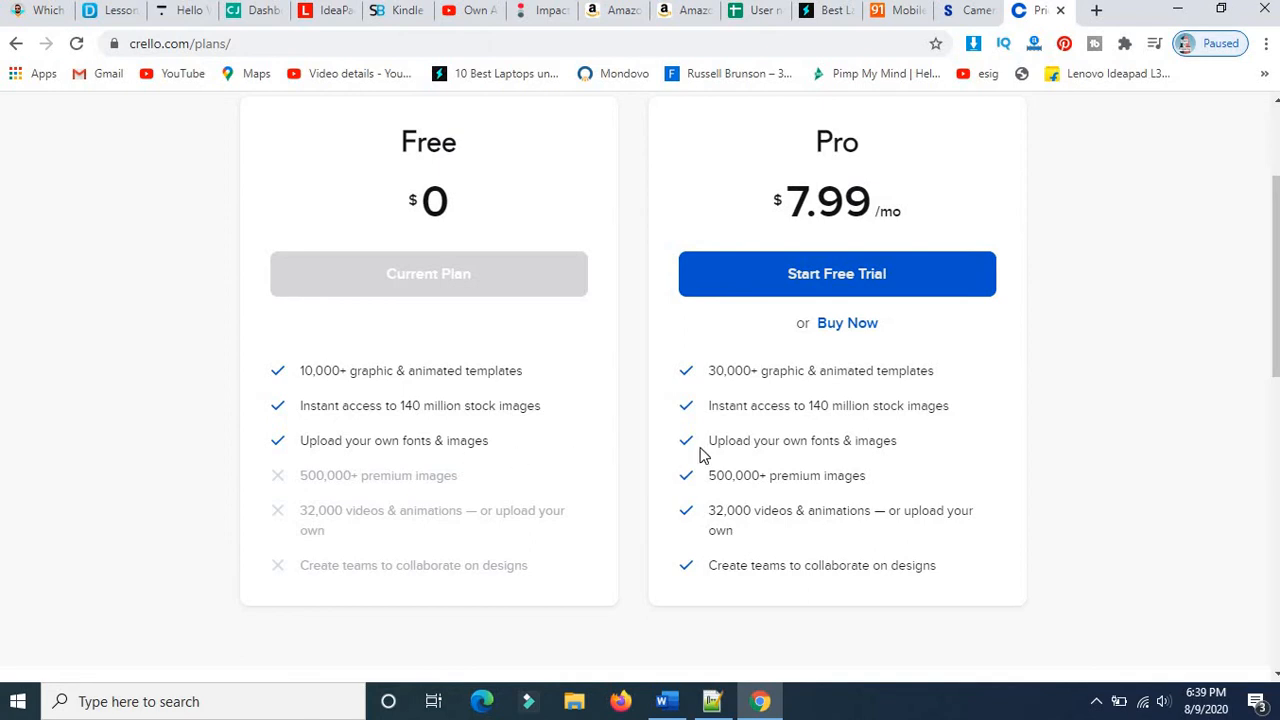
{"action": "mouse_move", "coordinate": [785, 395]}
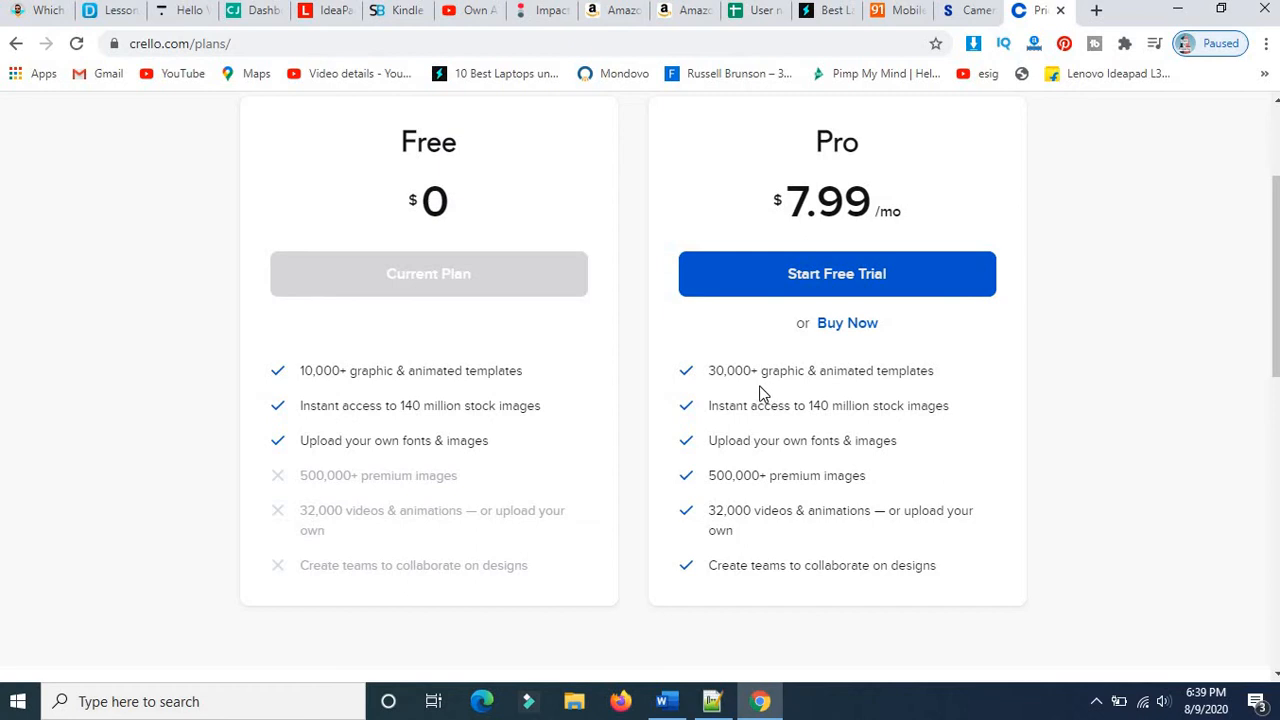
{"action": "mouse_move", "coordinate": [727, 394]}
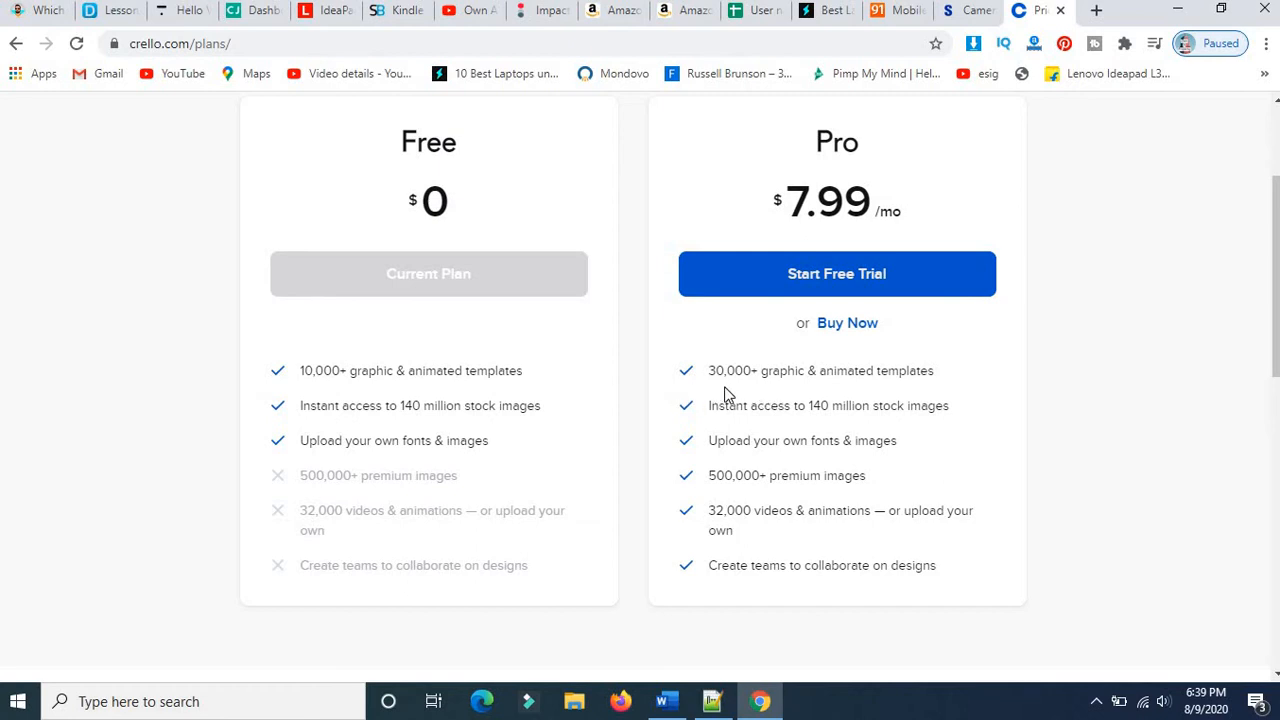
{"action": "mouse_move", "coordinate": [750, 418]}
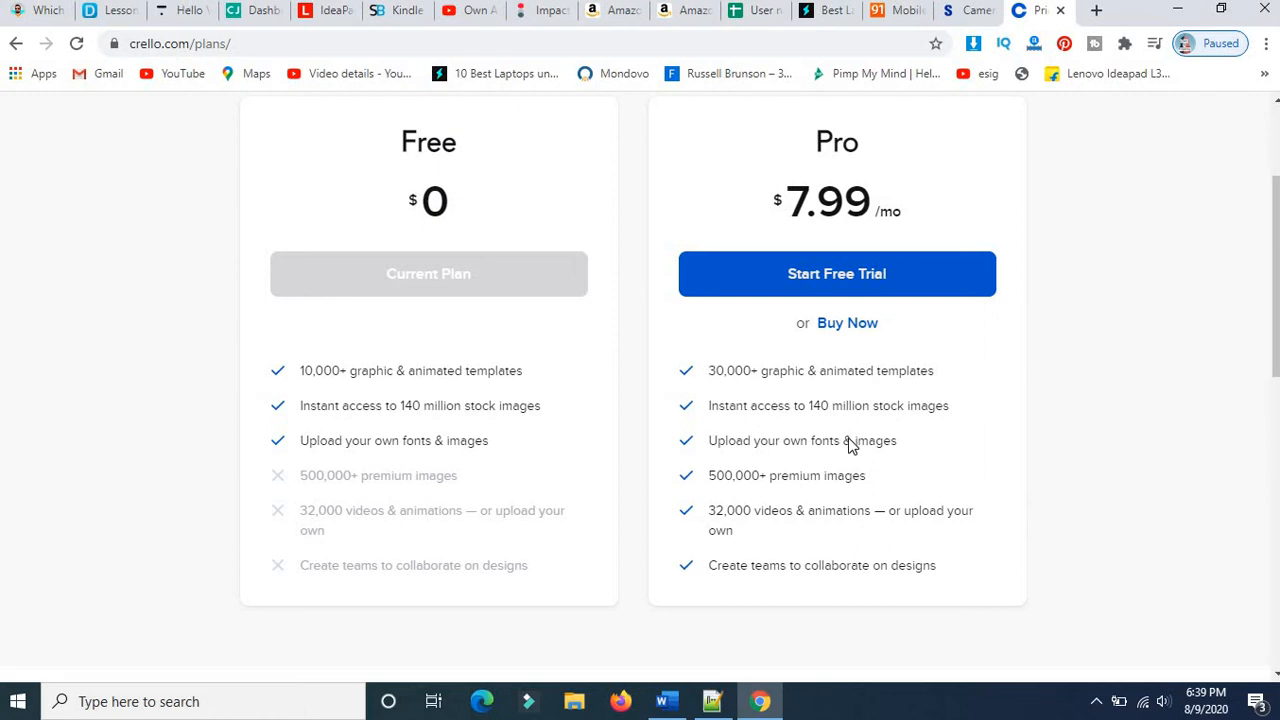
{"action": "mouse_move", "coordinate": [785, 468]}
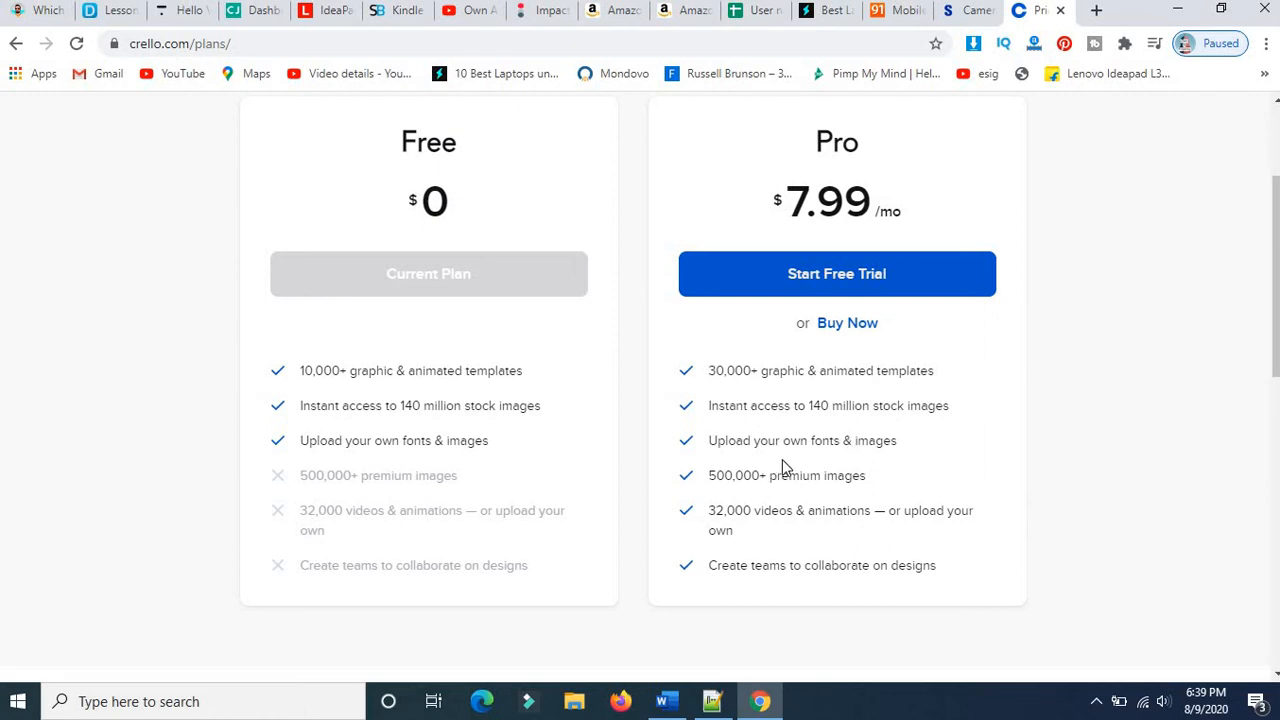
{"action": "mouse_move", "coordinate": [760, 485]}
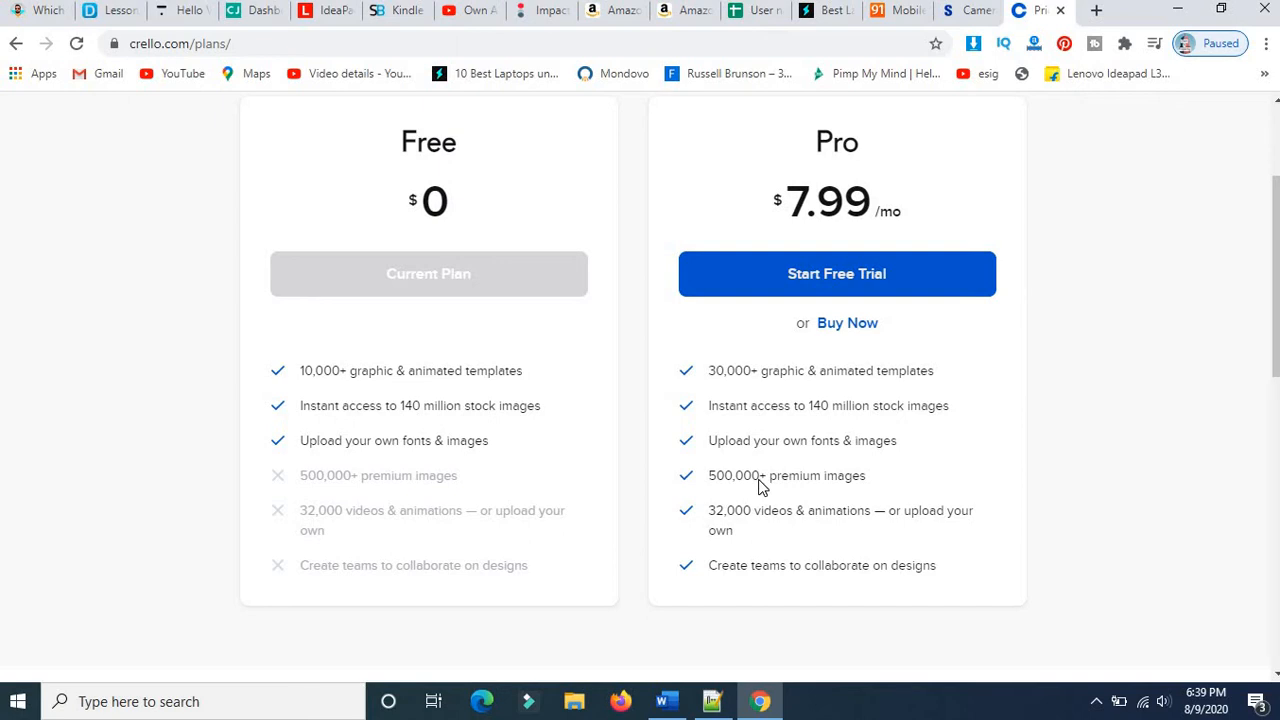
{"action": "scroll", "scroll_direction": "down", "scroll_amount": 3}
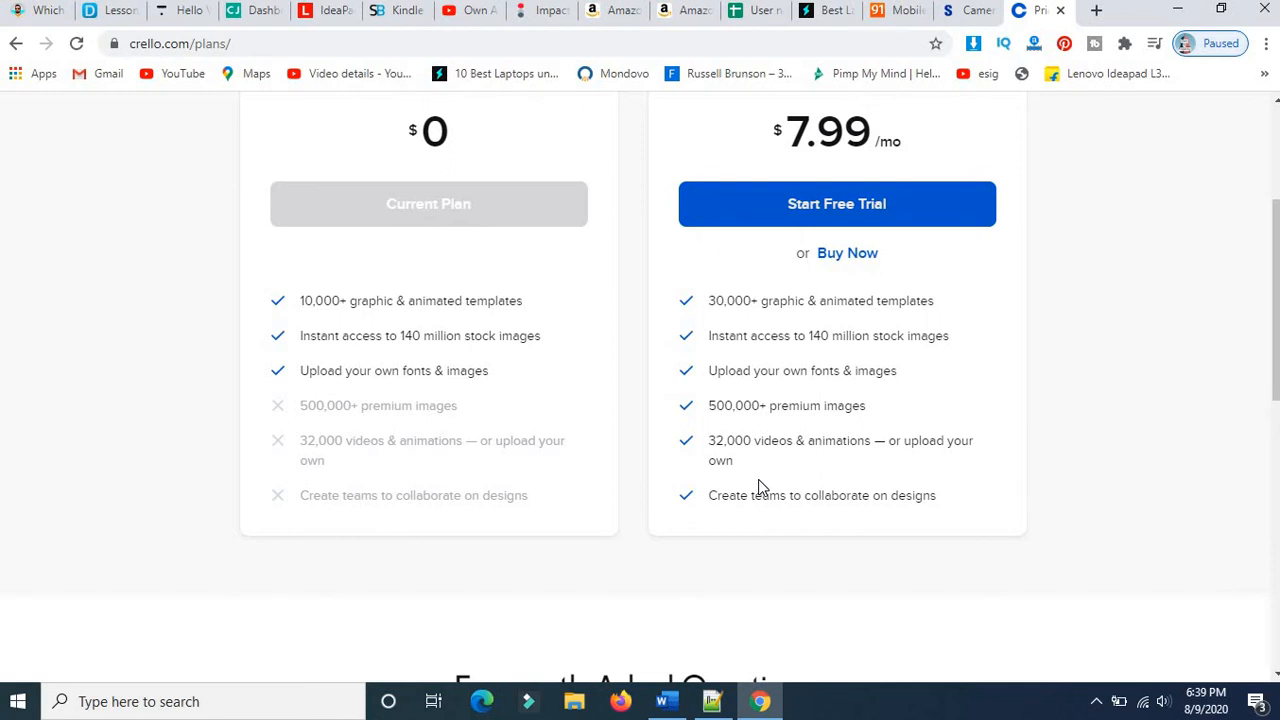
{"action": "scroll", "scroll_direction": "down", "scroll_amount": 3}
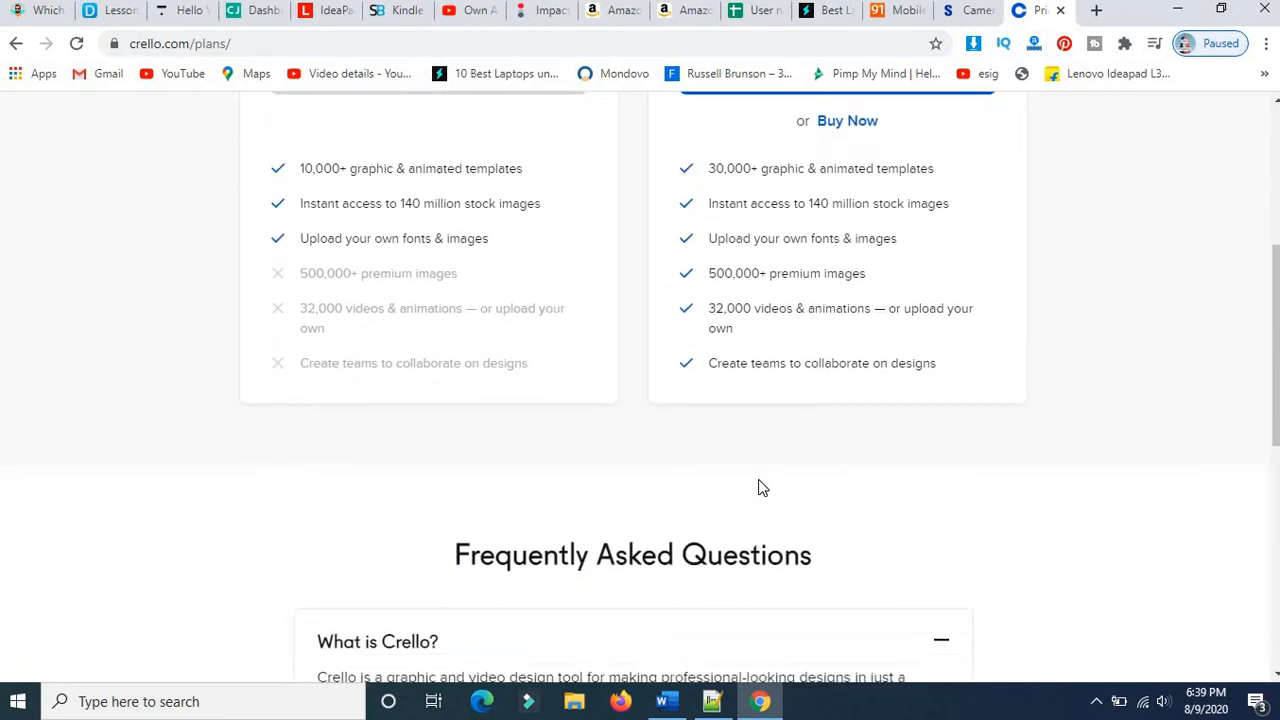
{"action": "scroll", "scroll_direction": "up", "scroll_amount": 3}
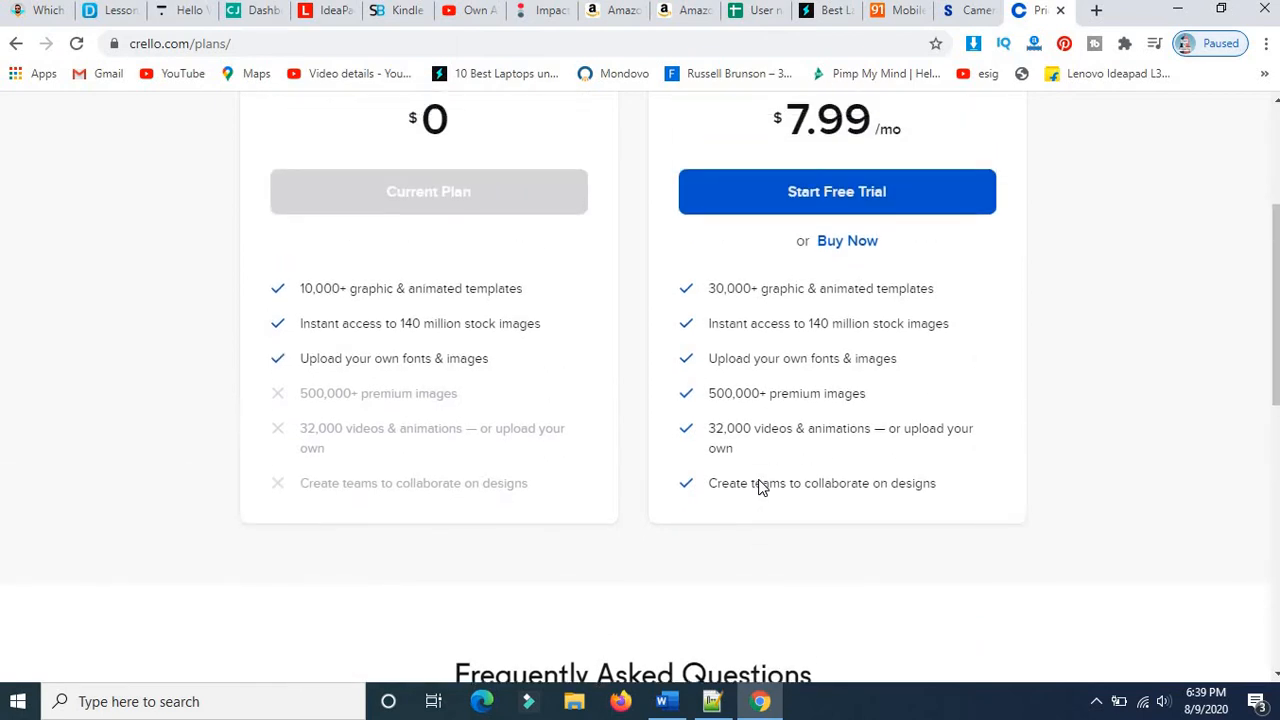
{"action": "scroll", "scroll_direction": "up", "scroll_amount": 3}
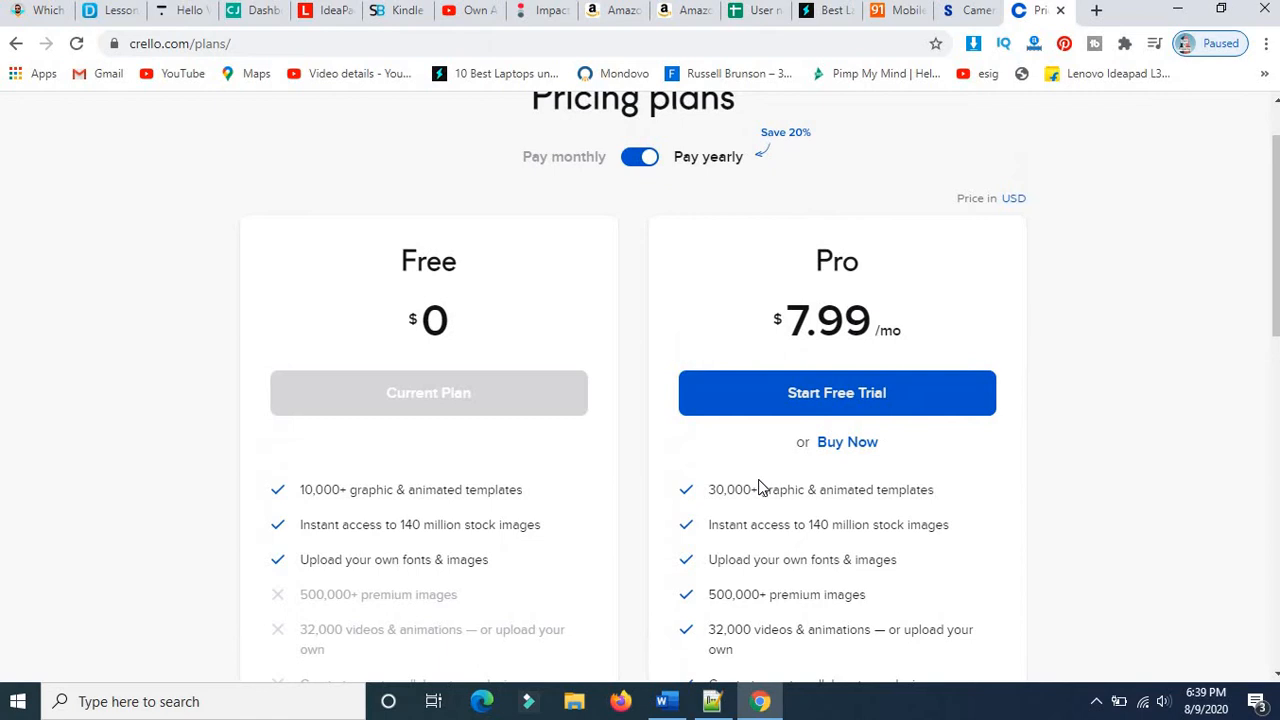
{"action": "mouse_move", "coordinate": [795, 278]}
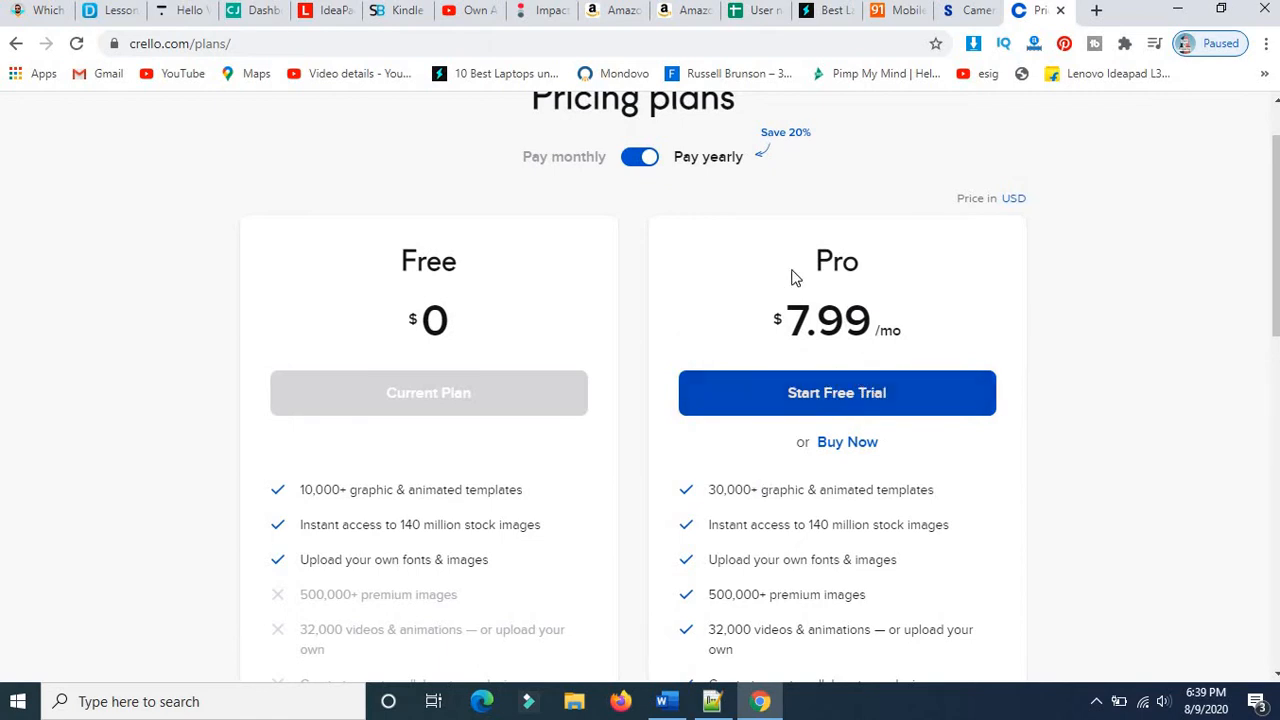
{"action": "mouse_move", "coordinate": [925, 221]}
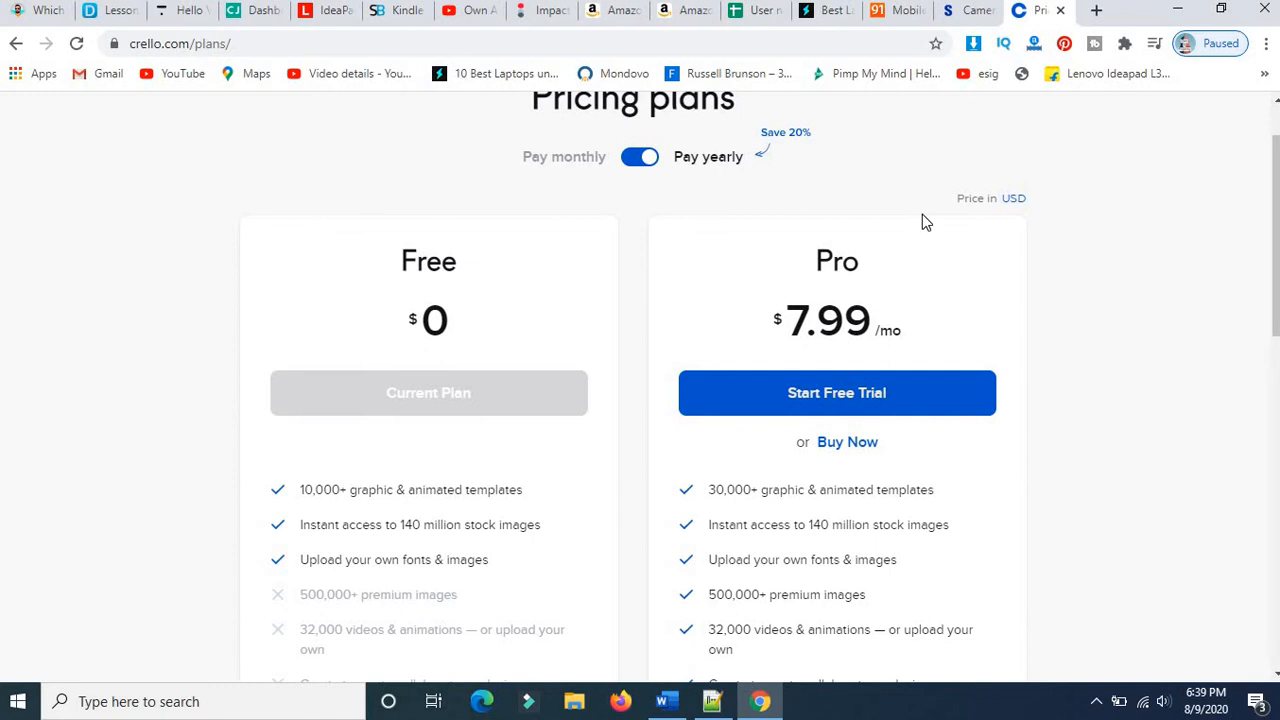
{"action": "scroll", "scroll_direction": "down", "scroll_amount": 3}
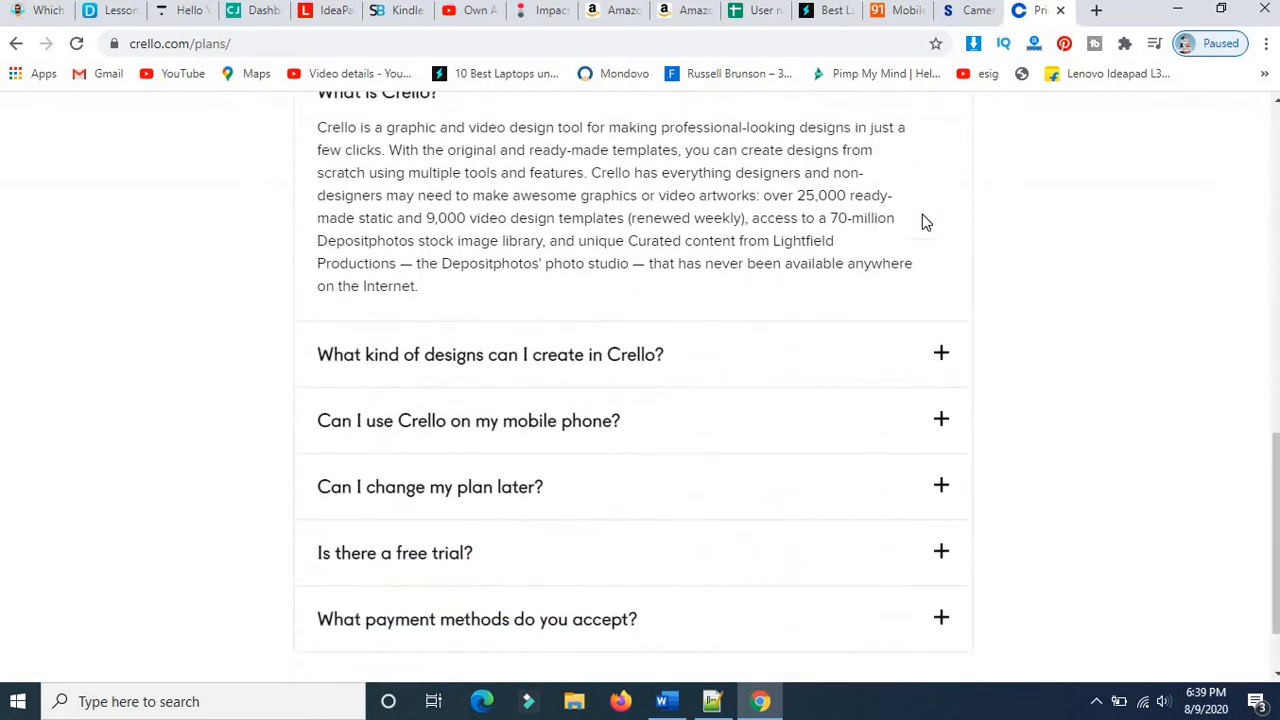
{"action": "scroll", "scroll_direction": "up", "scroll_amount": 3}
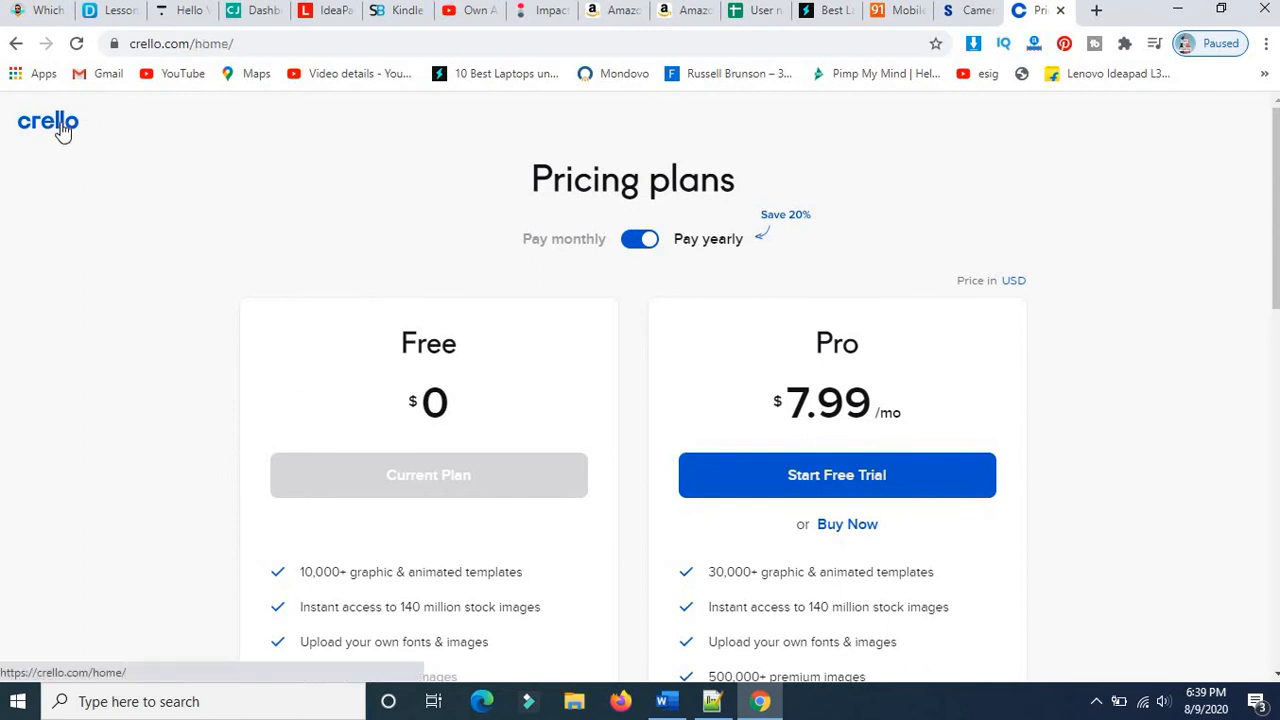
{"action": "left_click", "coordinate": [48, 121]}
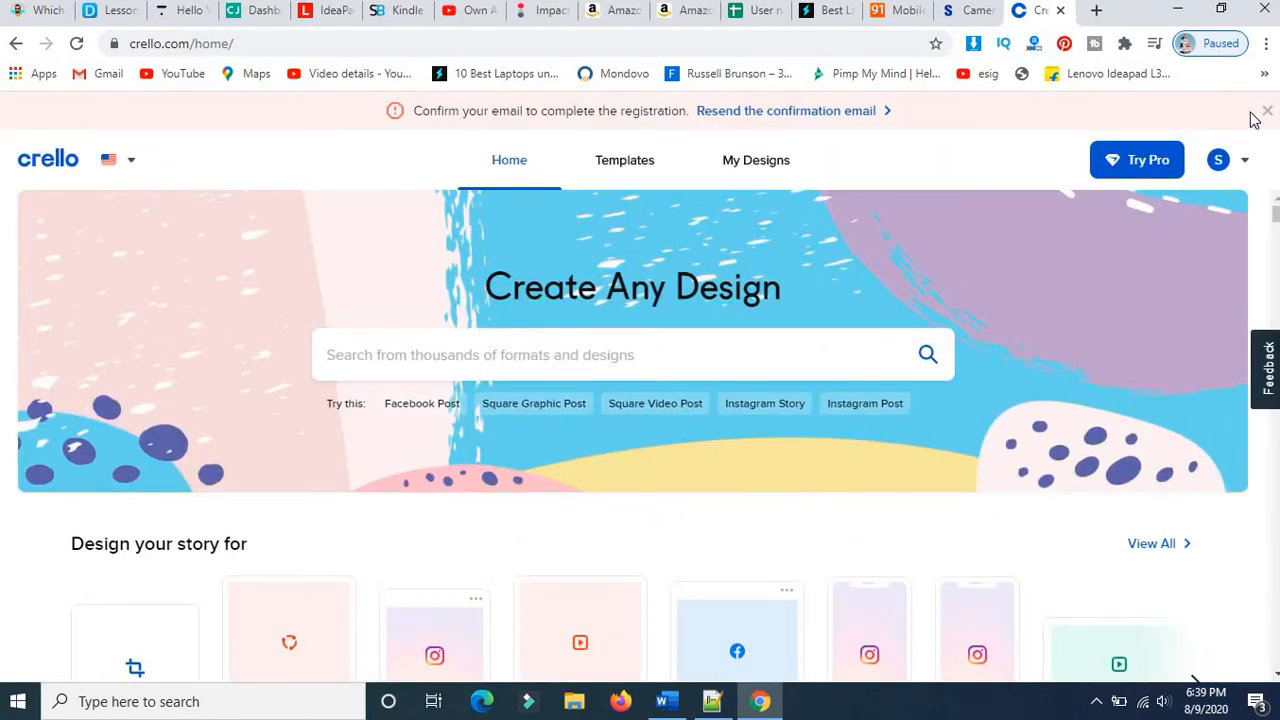
{"action": "left_click", "coordinate": [1266, 110]}
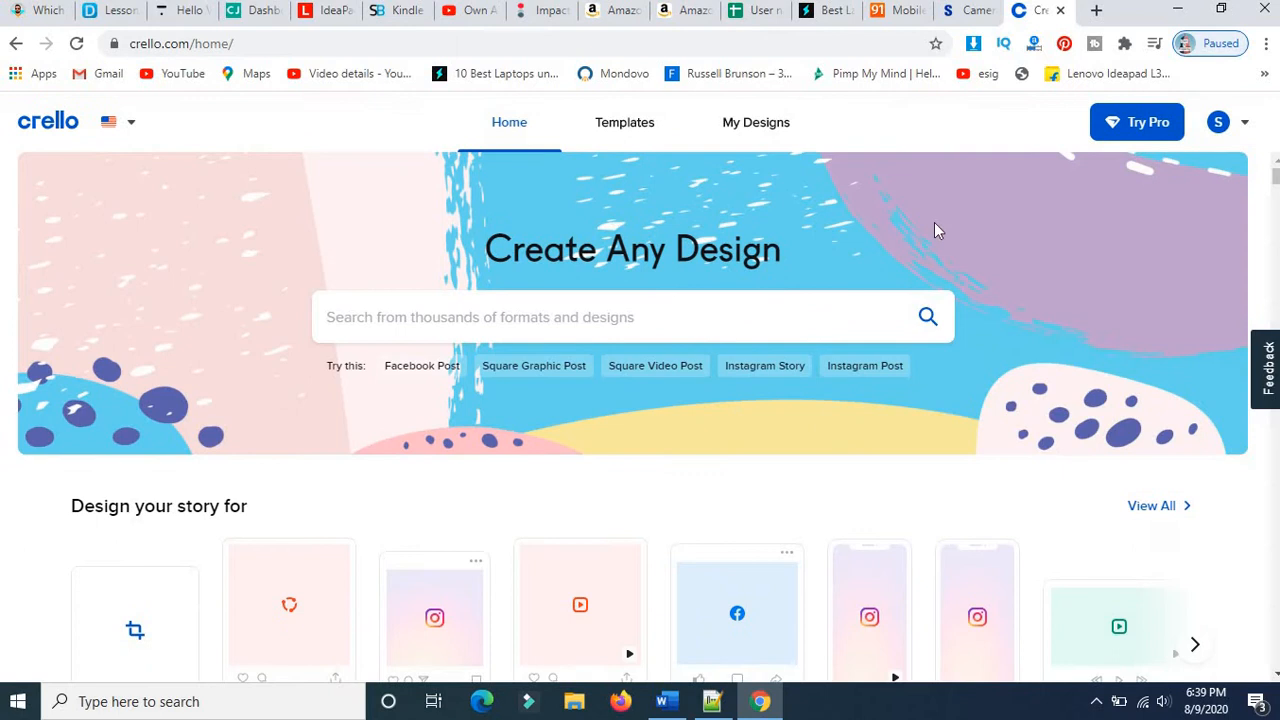
{"action": "mouse_move", "coordinate": [748, 227]}
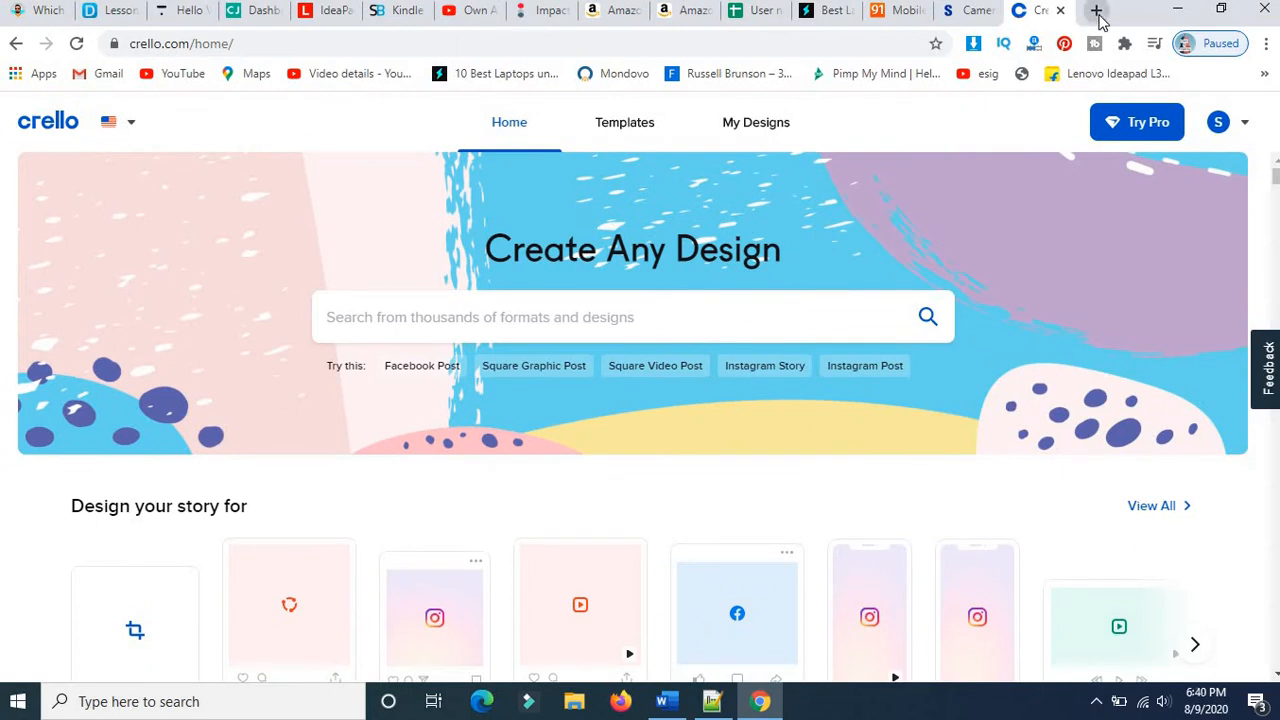
{"action": "mouse_move", "coordinate": [504, 378]}
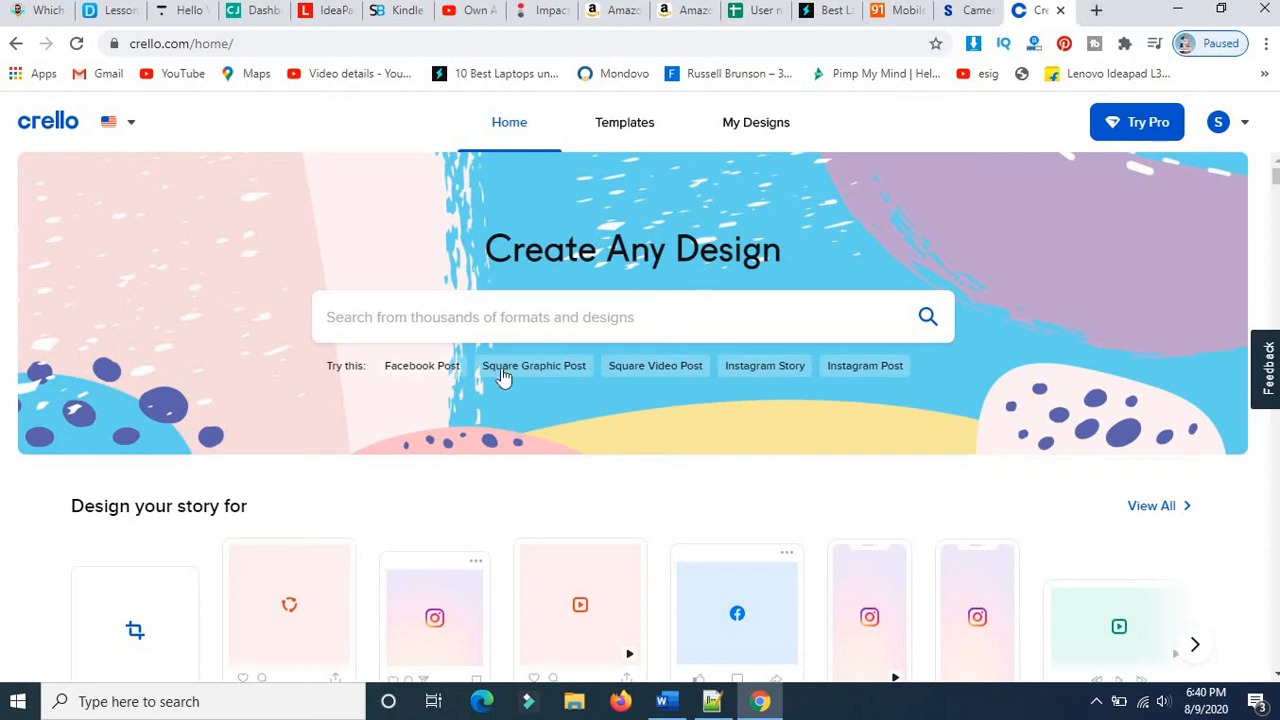
{"action": "mouse_move", "coordinate": [534, 365]}
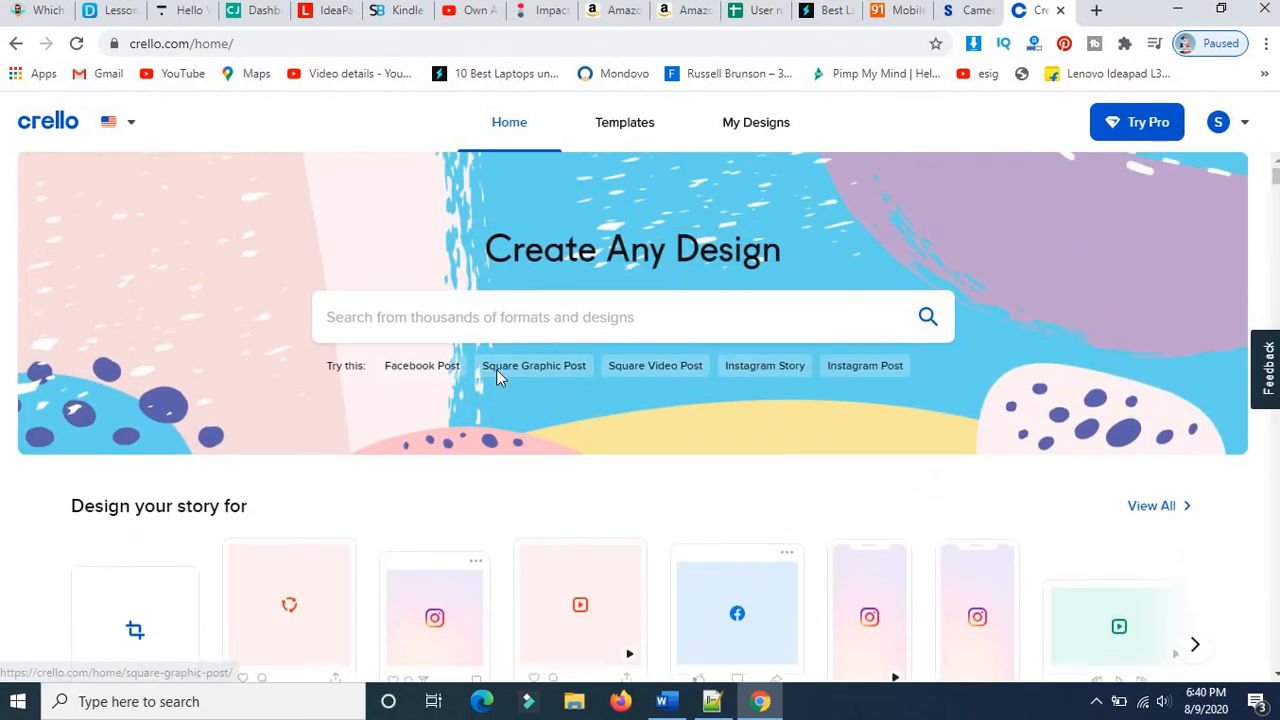
{"action": "mouse_move", "coordinate": [363, 430]}
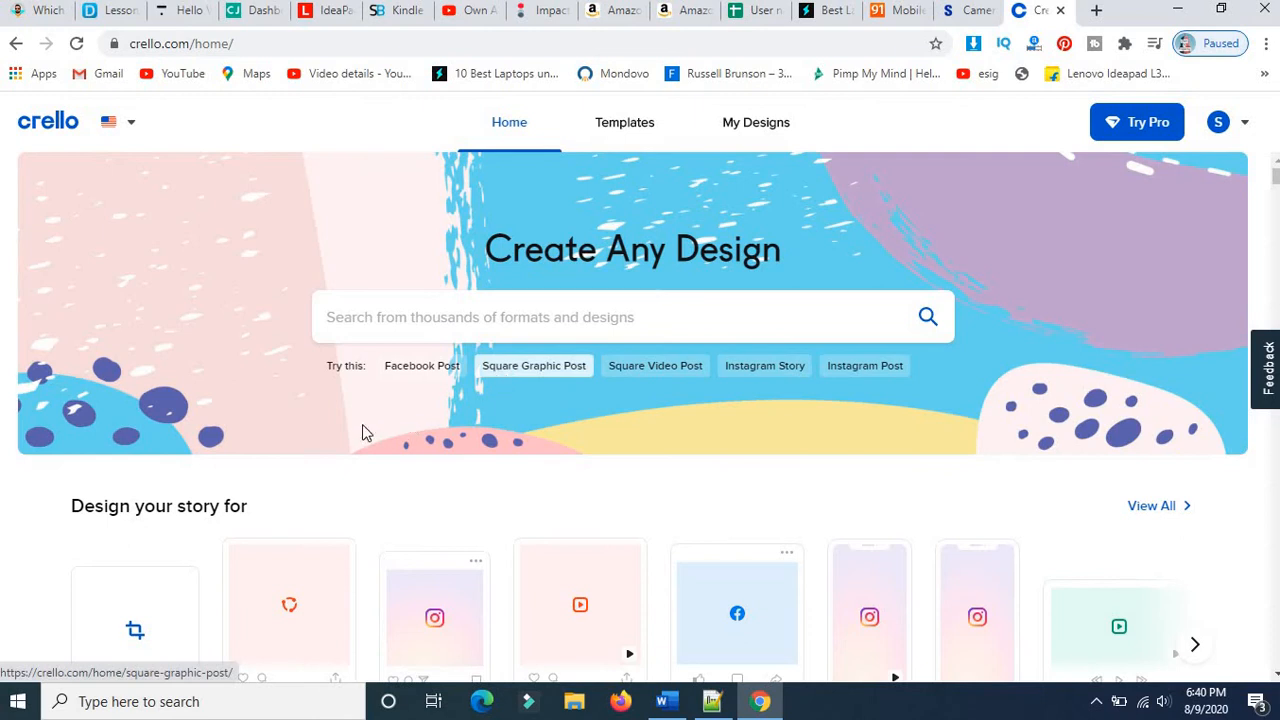
{"action": "mouse_move", "coordinate": [700, 240]}
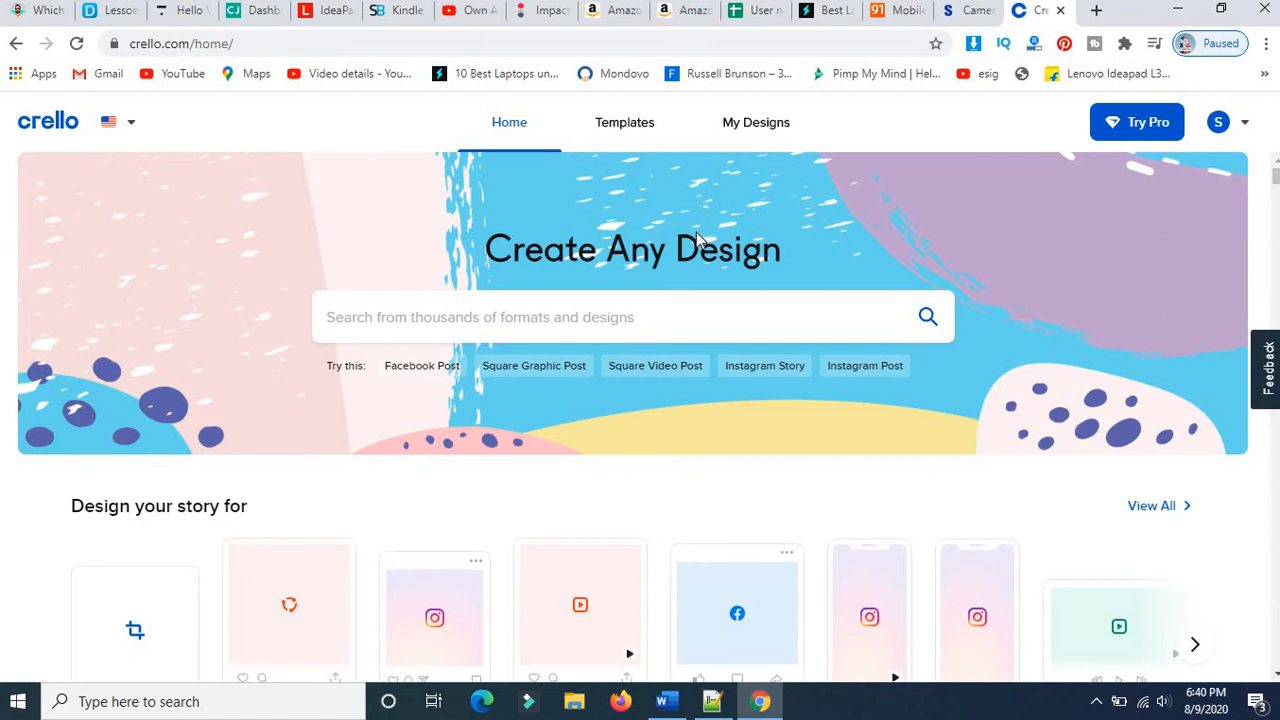
Page through the 'Design your story for' formats, such as Logo and Poster, then choose View All.
{"action": "scroll", "scroll_direction": "down", "scroll_amount": 3}
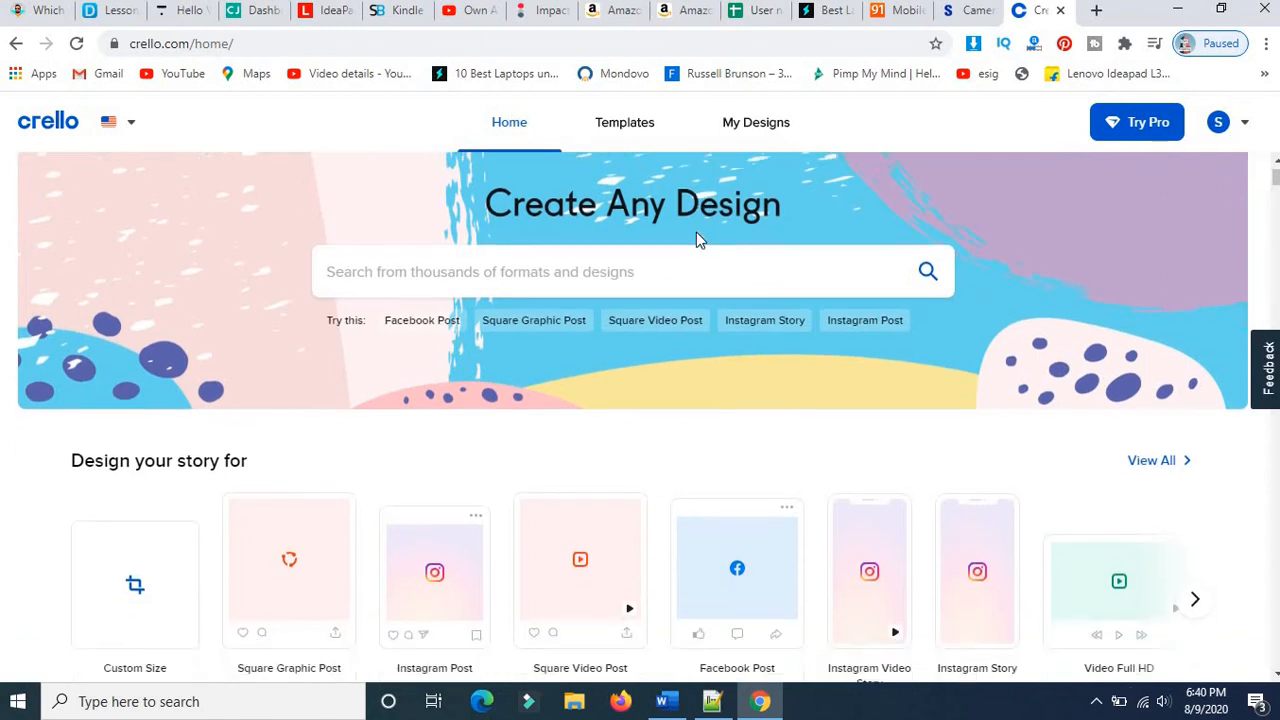
{"action": "scroll", "scroll_direction": "down", "scroll_amount": 3}
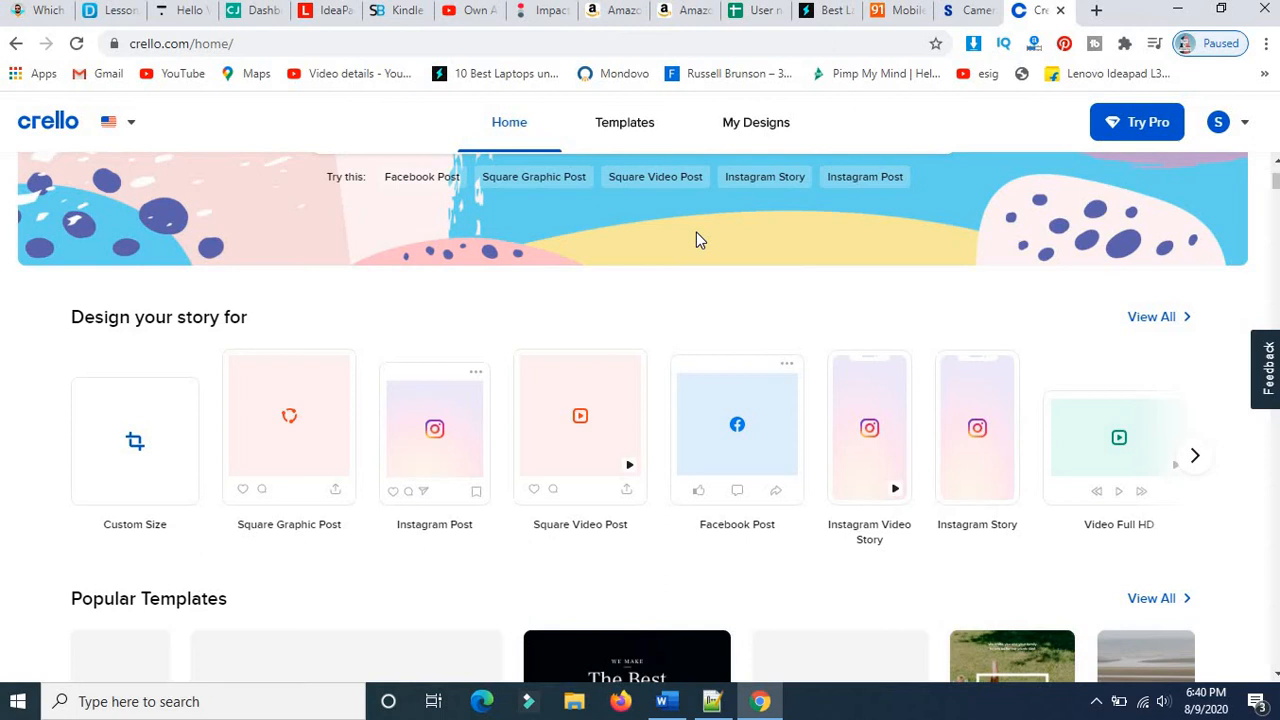
{"action": "mouse_move", "coordinate": [160, 322]}
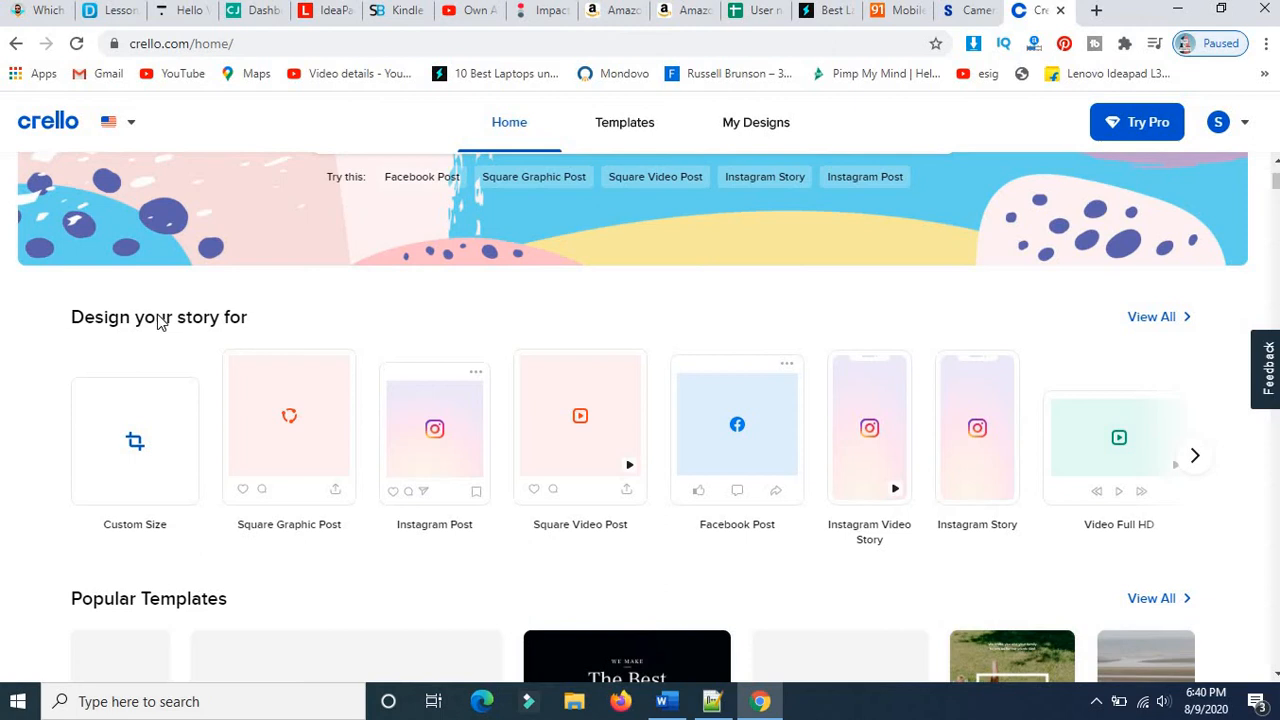
{"action": "mouse_move", "coordinate": [174, 474]}
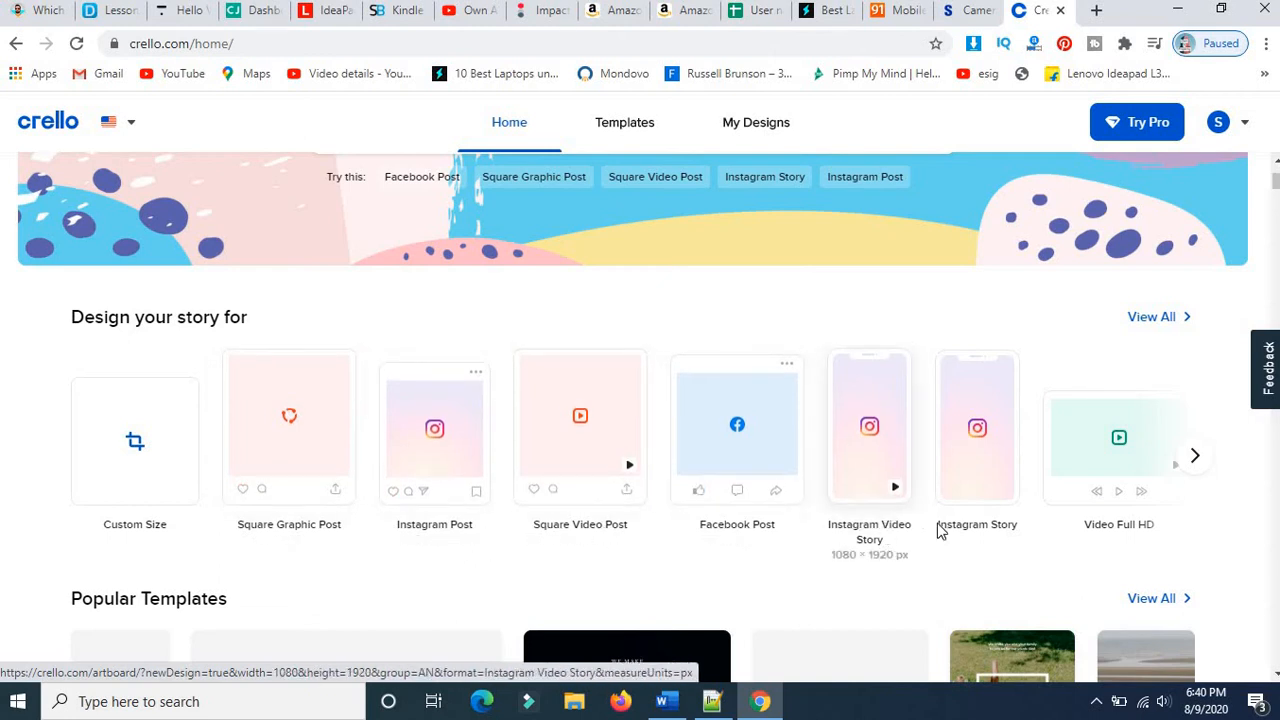
{"action": "mouse_move", "coordinate": [1200, 446]}
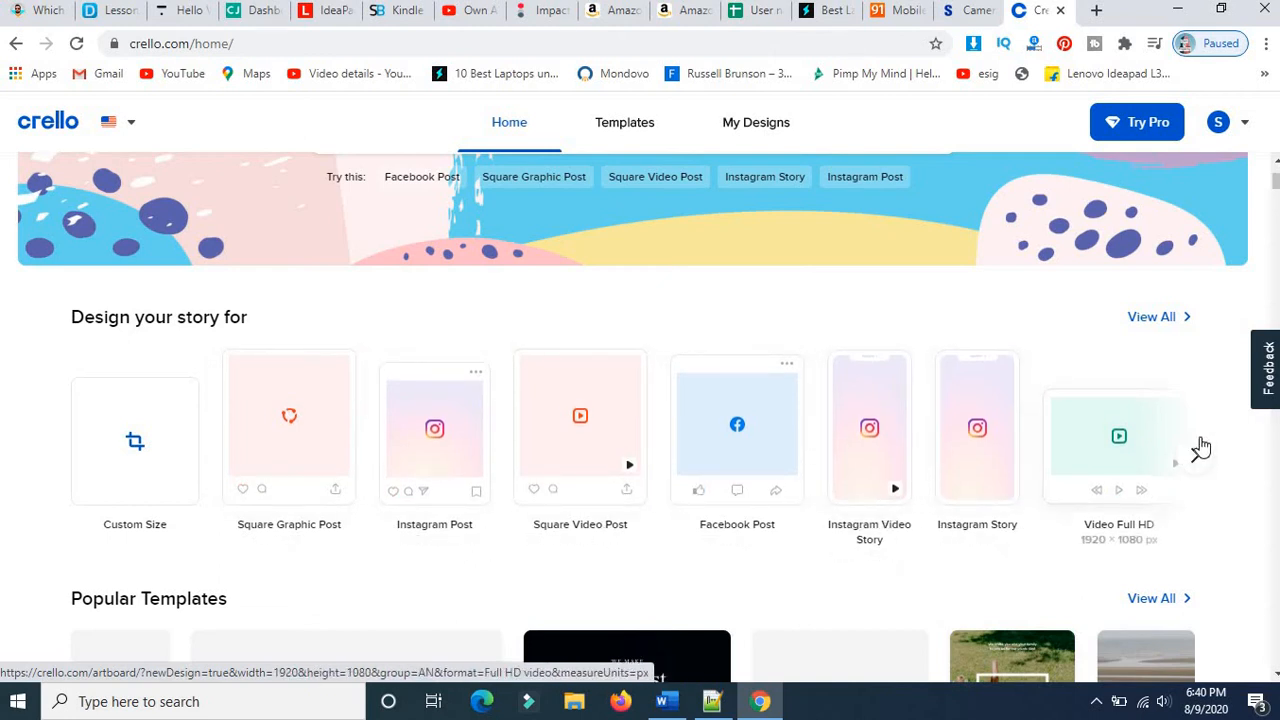
{"action": "left_click", "coordinate": [1195, 455]}
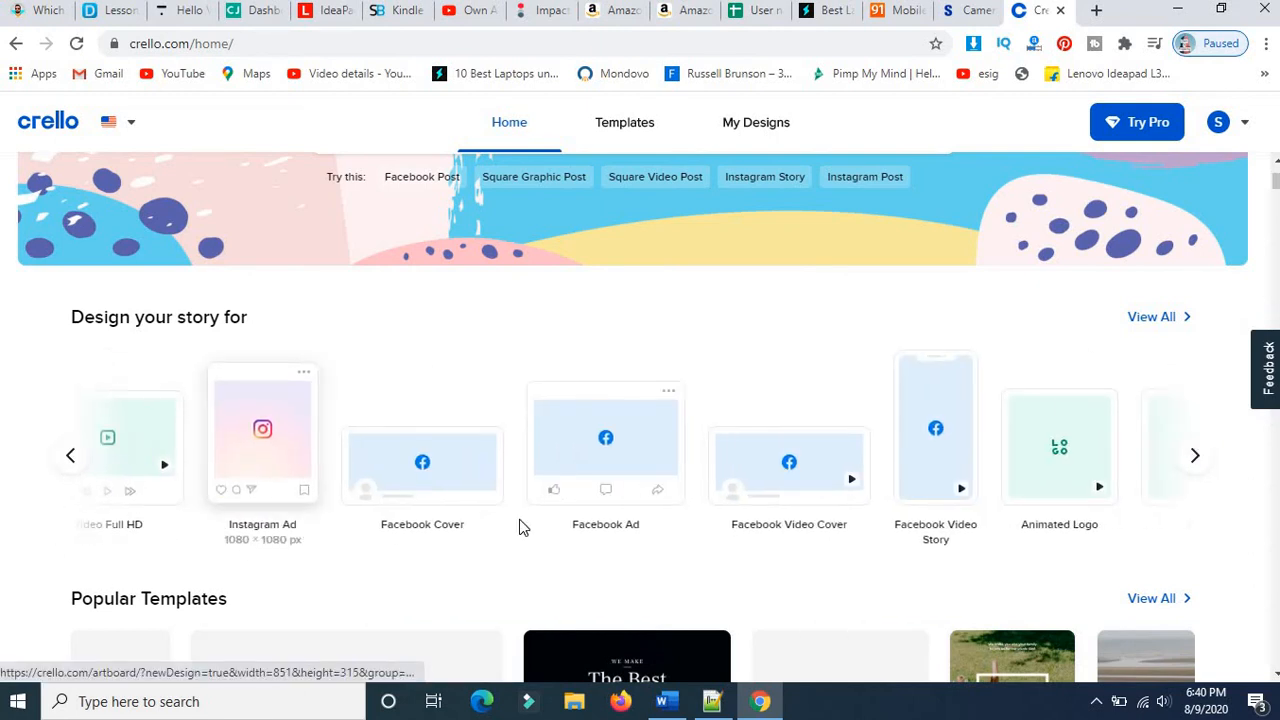
{"action": "mouse_move", "coordinate": [1159, 488]}
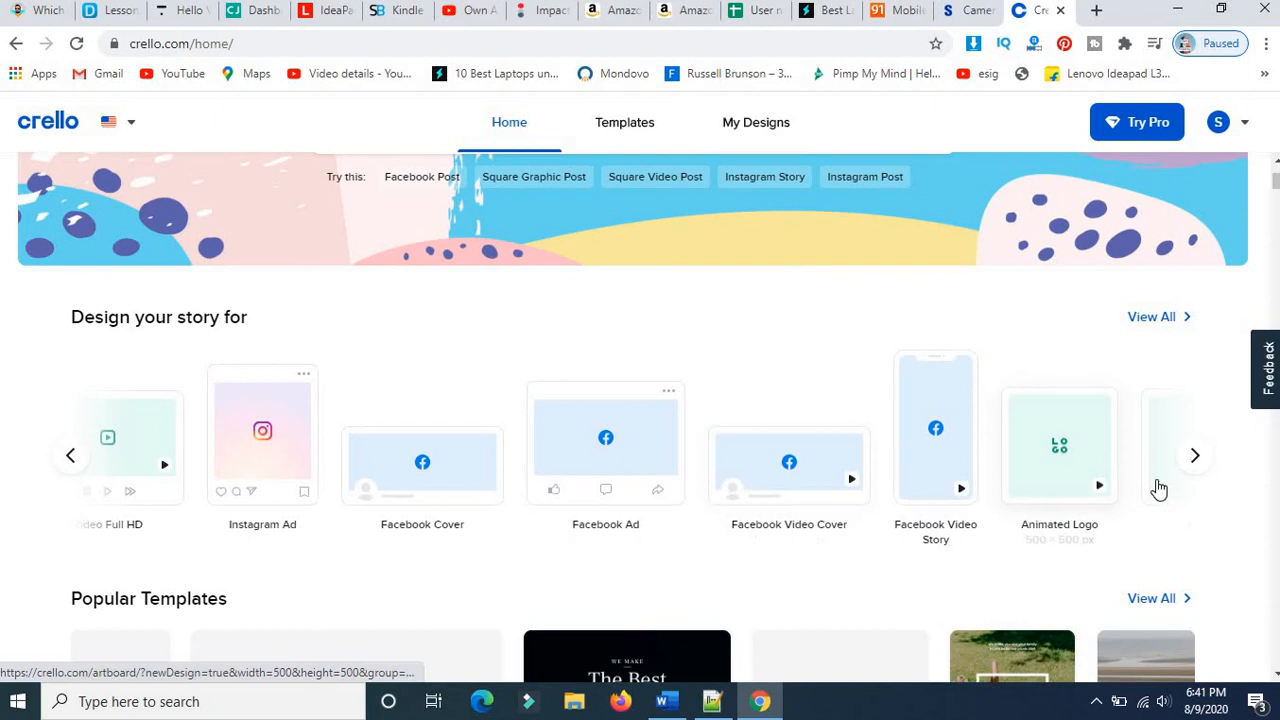
{"action": "left_click", "coordinate": [1194, 456]}
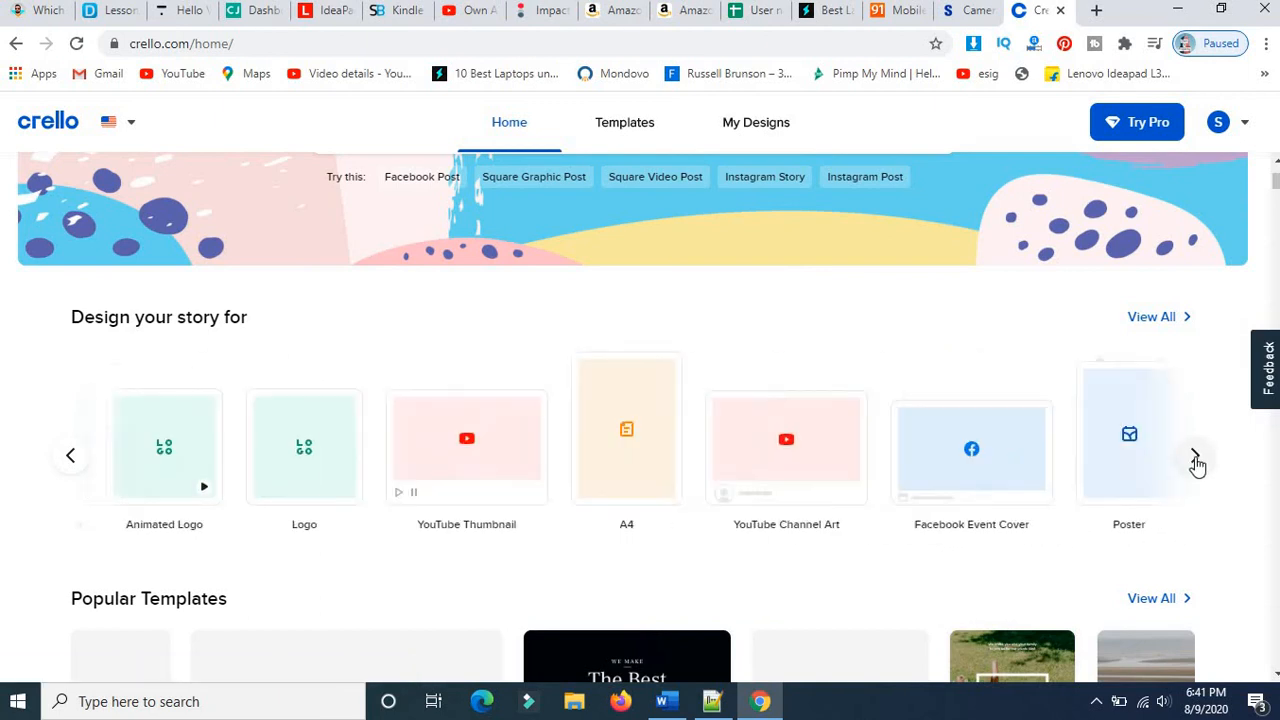
{"action": "left_click", "coordinate": [1197, 455]}
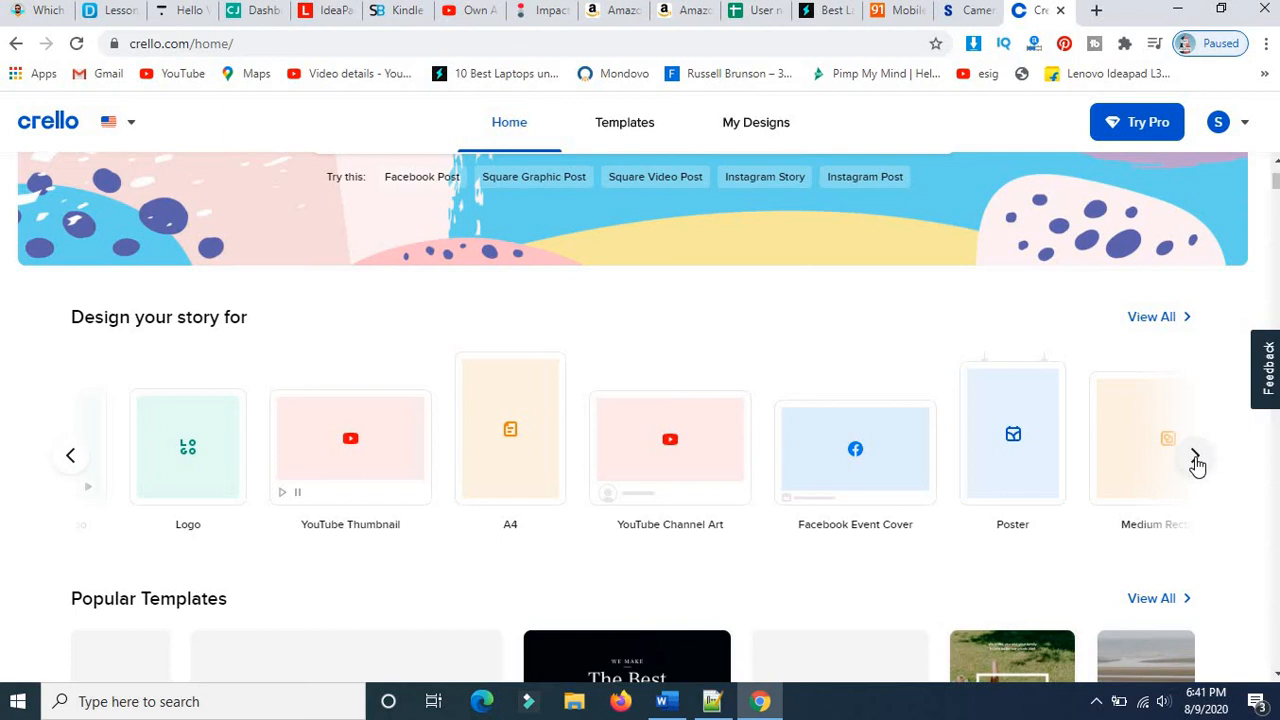
{"action": "left_click", "coordinate": [1197, 463]}
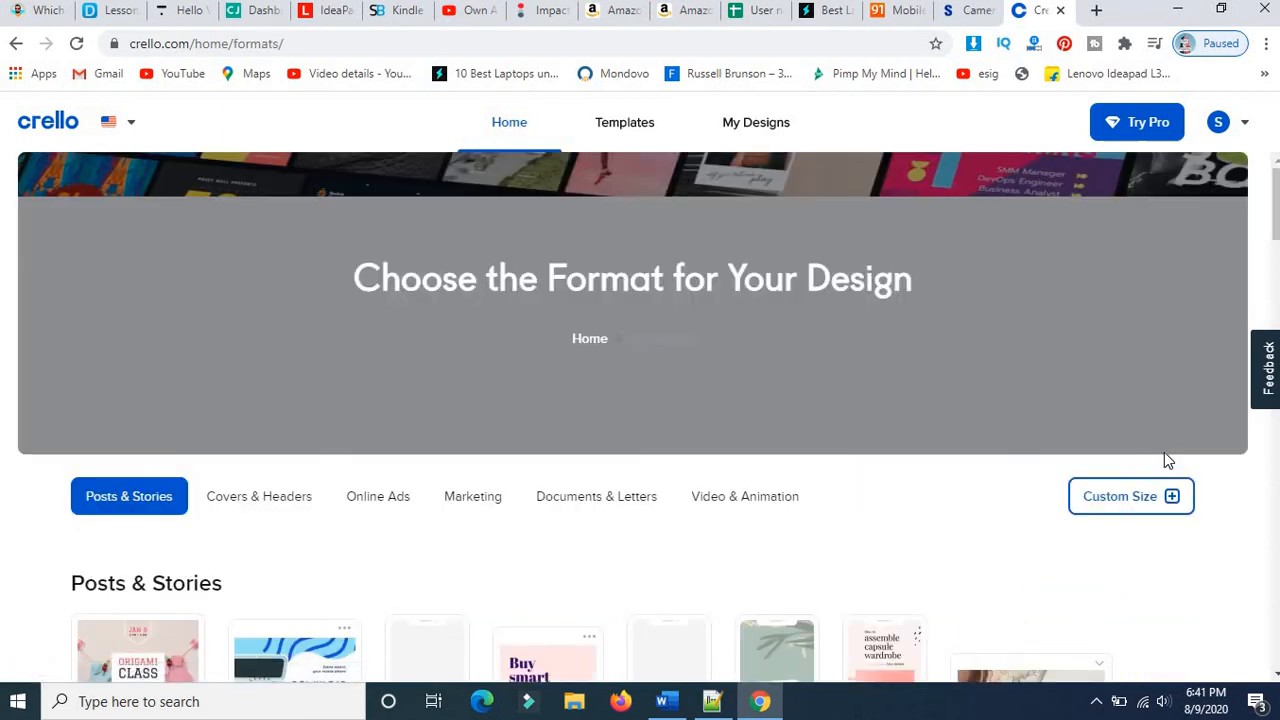
{"action": "scroll", "scroll_direction": "down", "scroll_amount": 3}
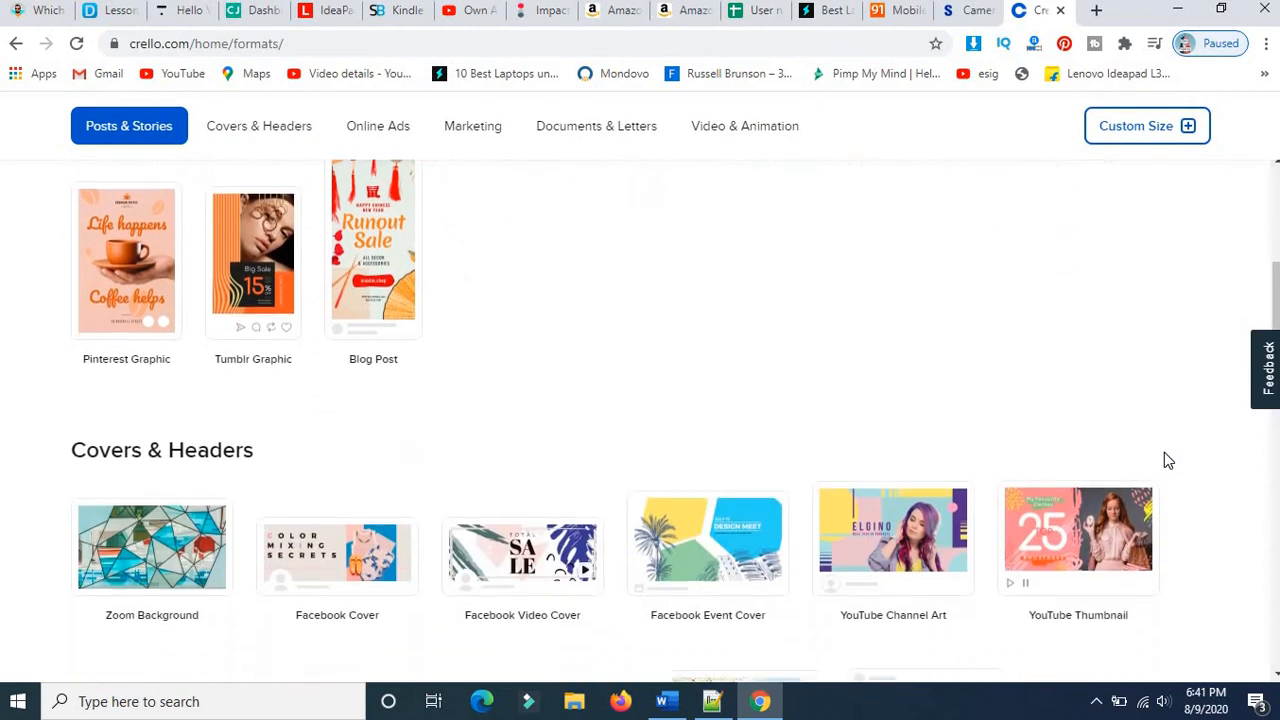
{"action": "scroll", "scroll_direction": "up", "scroll_amount": 3}
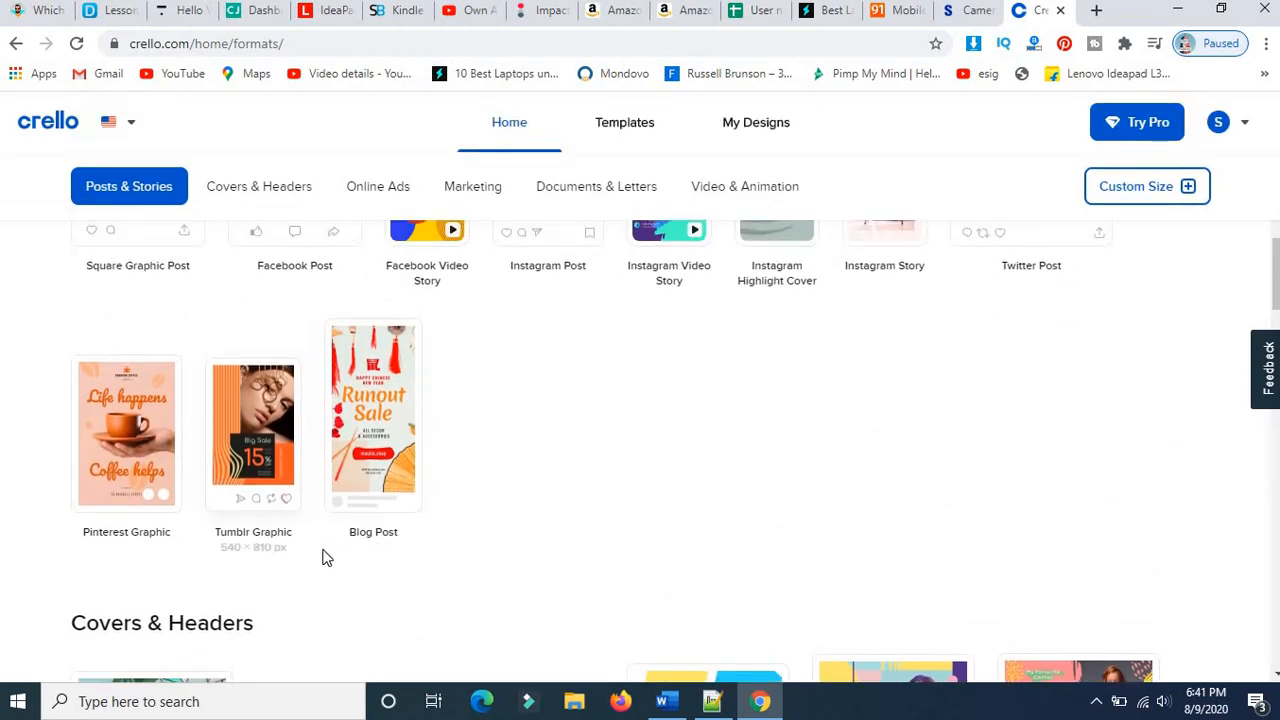
{"action": "scroll", "scroll_direction": "down", "scroll_amount": 3}
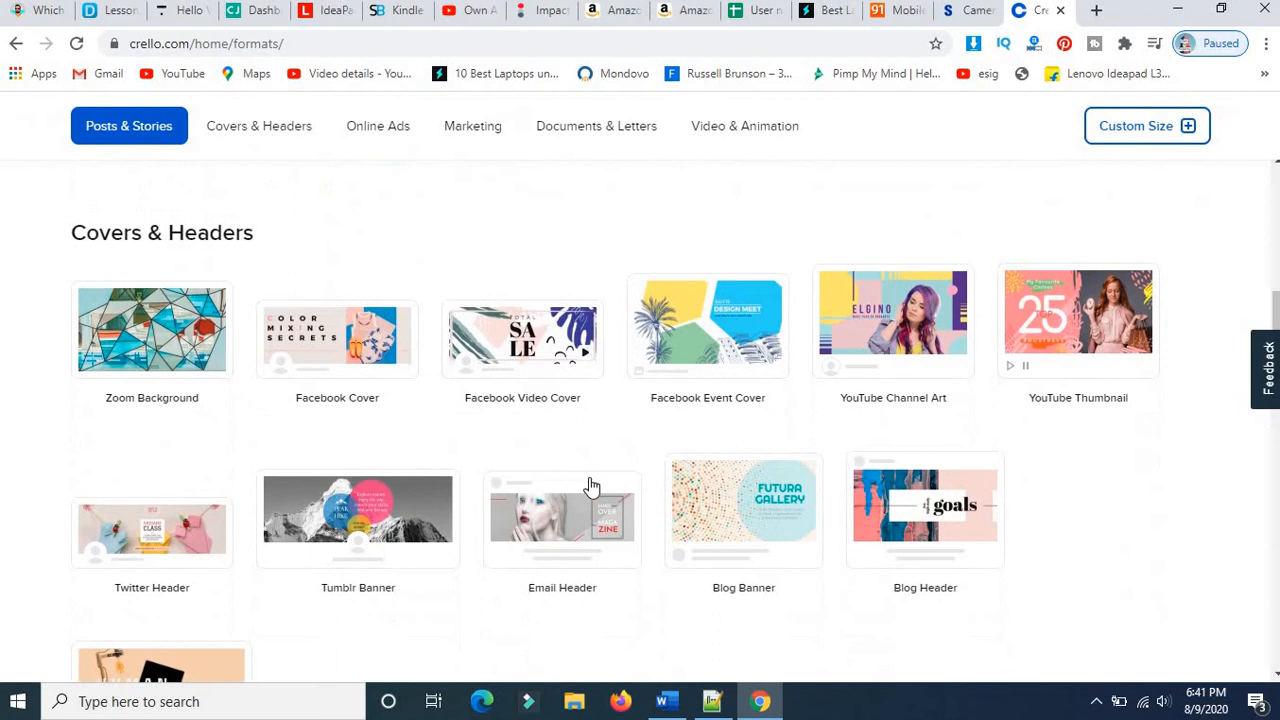
{"action": "left_click", "coordinate": [258, 125]}
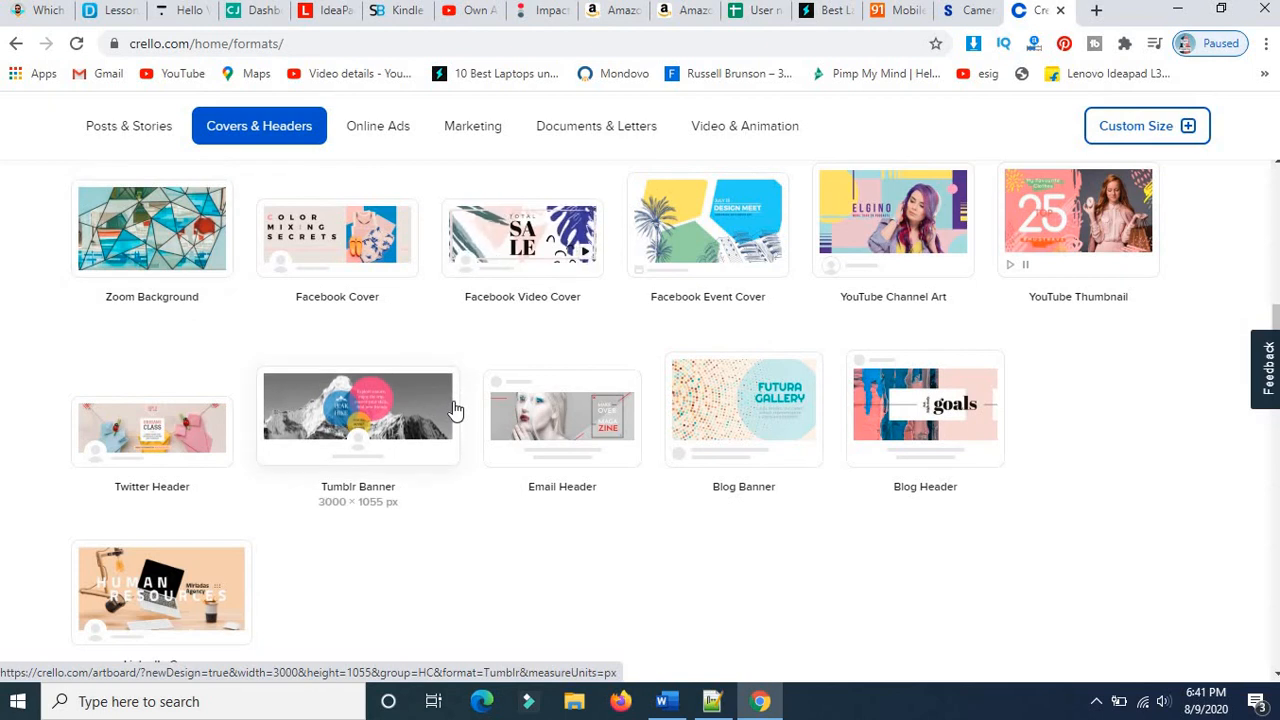
{"action": "scroll", "scroll_direction": "down", "scroll_amount": 3}
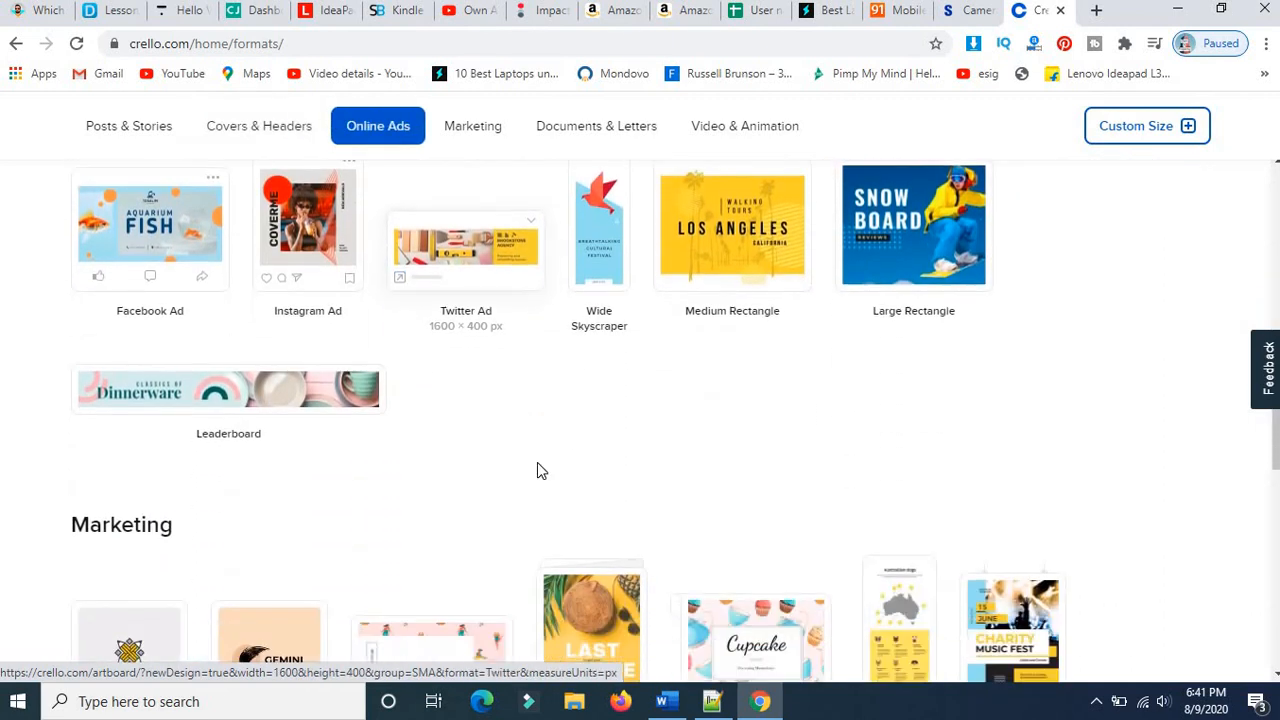
{"action": "scroll", "scroll_direction": "down", "scroll_amount": 3}
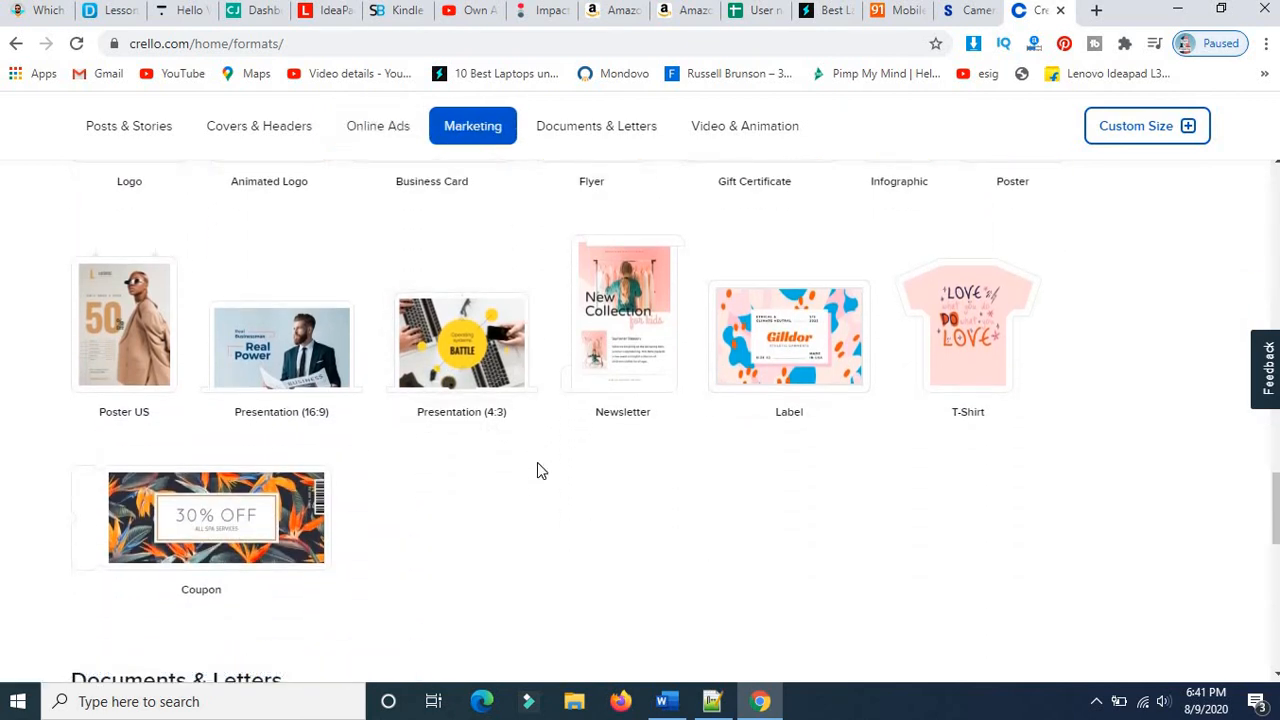
{"action": "scroll", "scroll_direction": "down", "scroll_amount": 3}
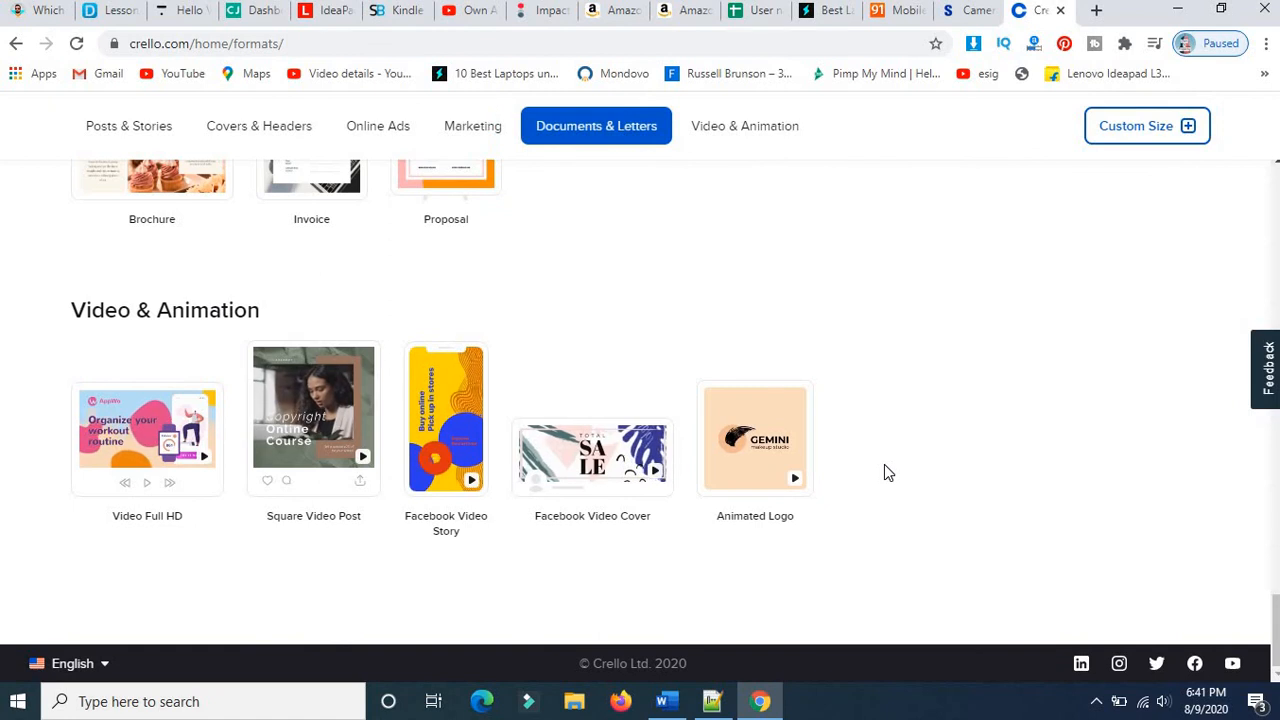
{"action": "scroll", "scroll_direction": "up", "scroll_amount": 3}
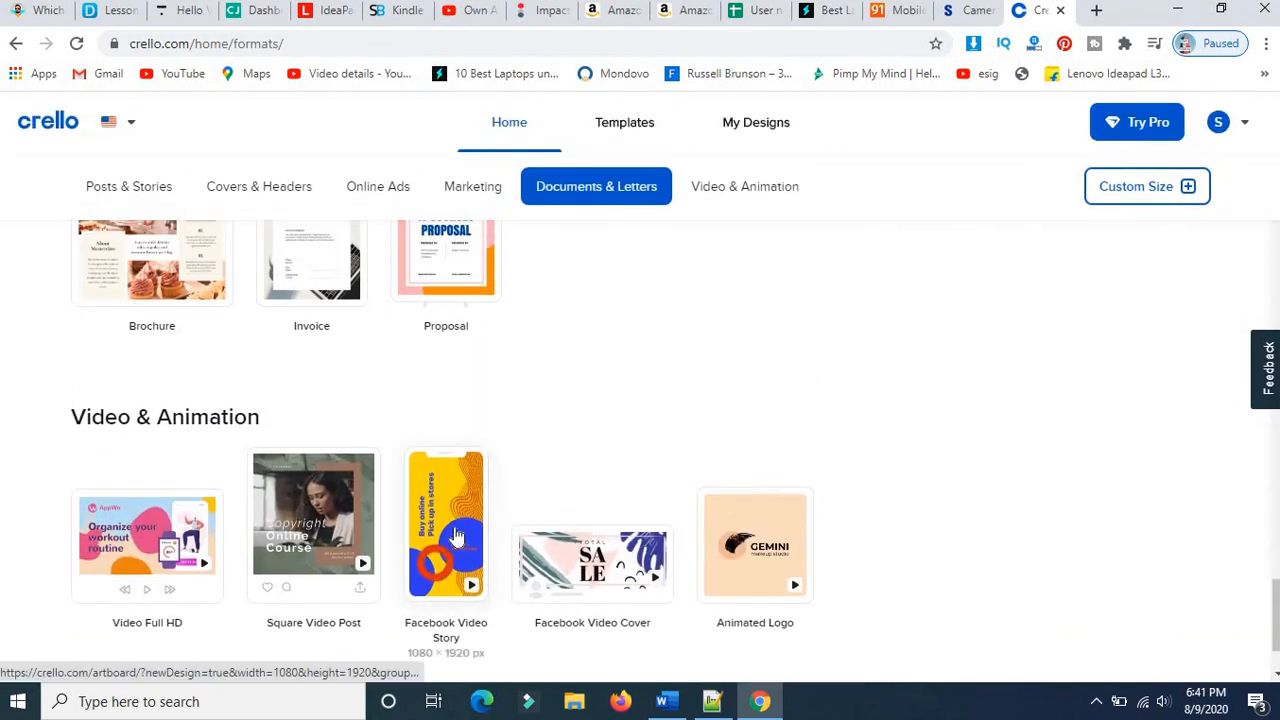